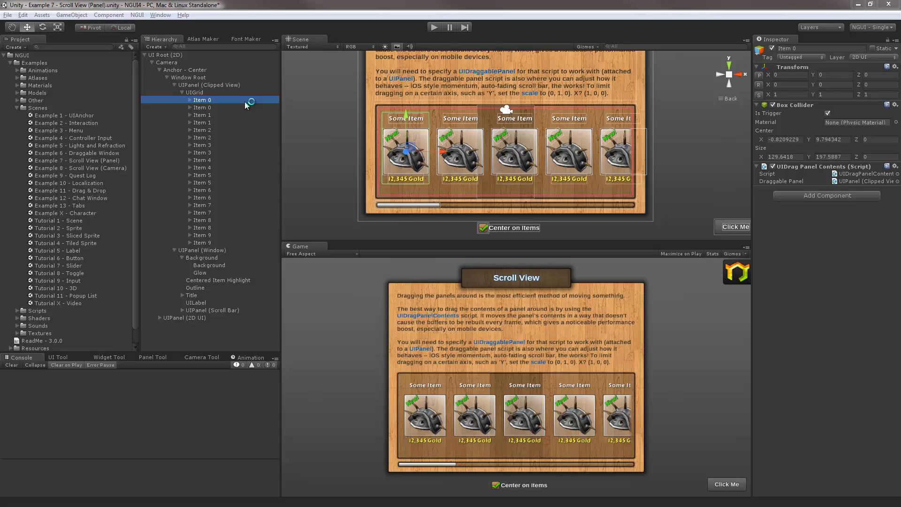
pyautogui.moveTo(326, 85)
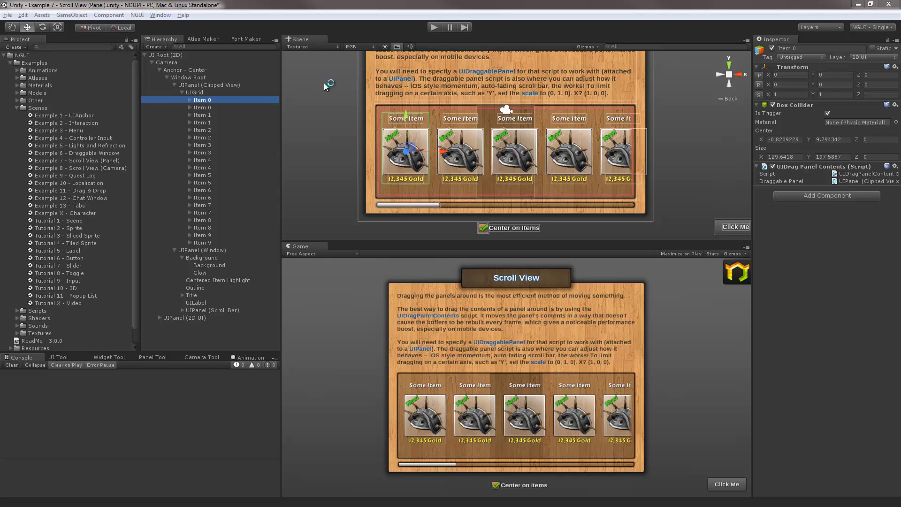
pyautogui.moveTo(315, 104)
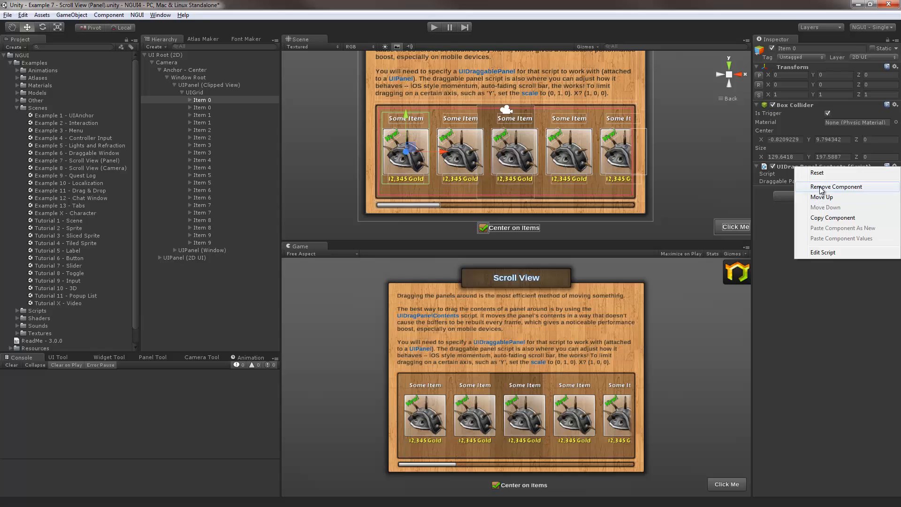
# Step: Remove the drag script from Item 0 and delete UIPanel (Clipped View) with its items
pyautogui.click(836, 186)
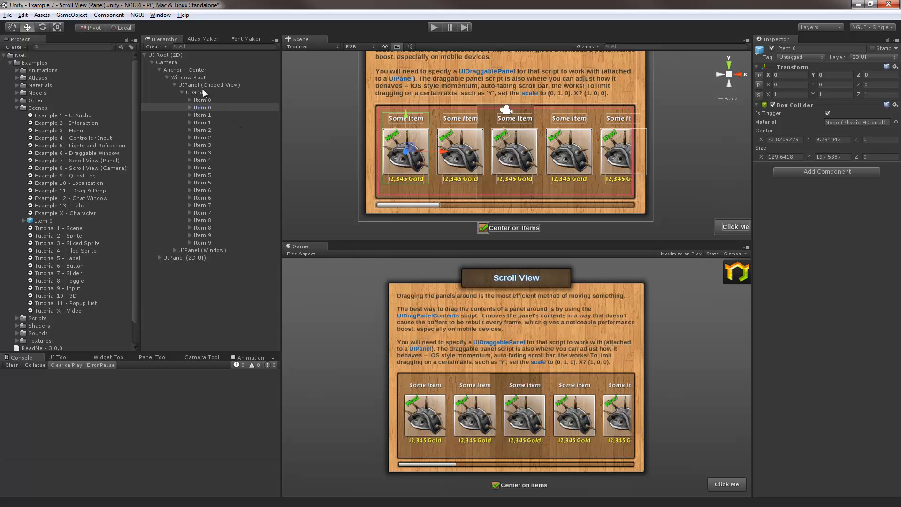
pyautogui.click(208, 84)
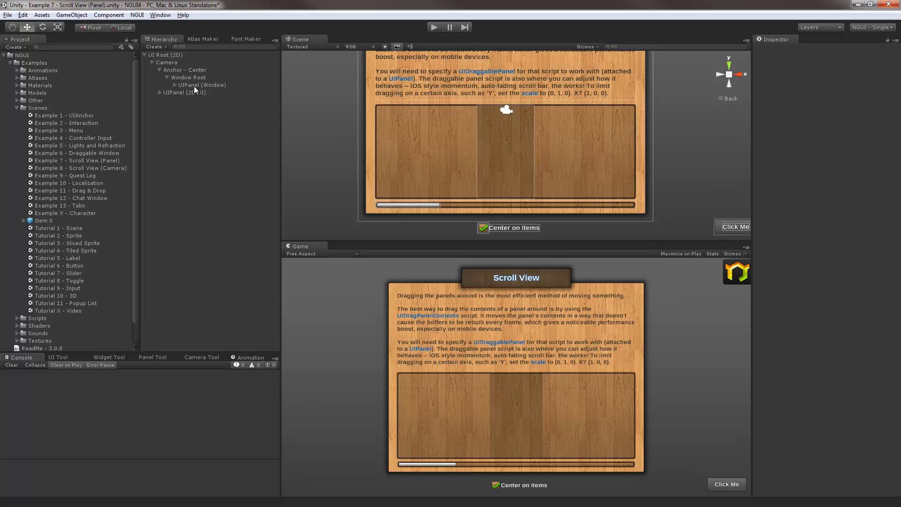
pyautogui.click(202, 84)
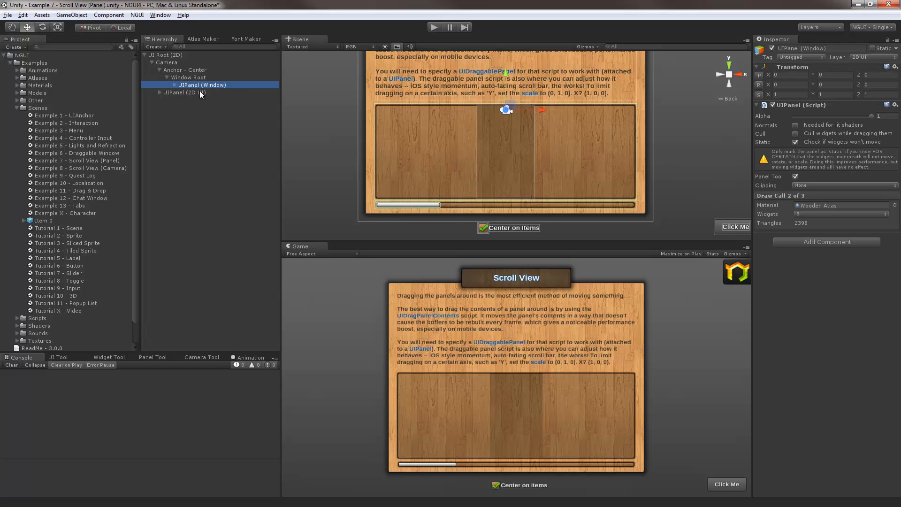
pyautogui.click(192, 129)
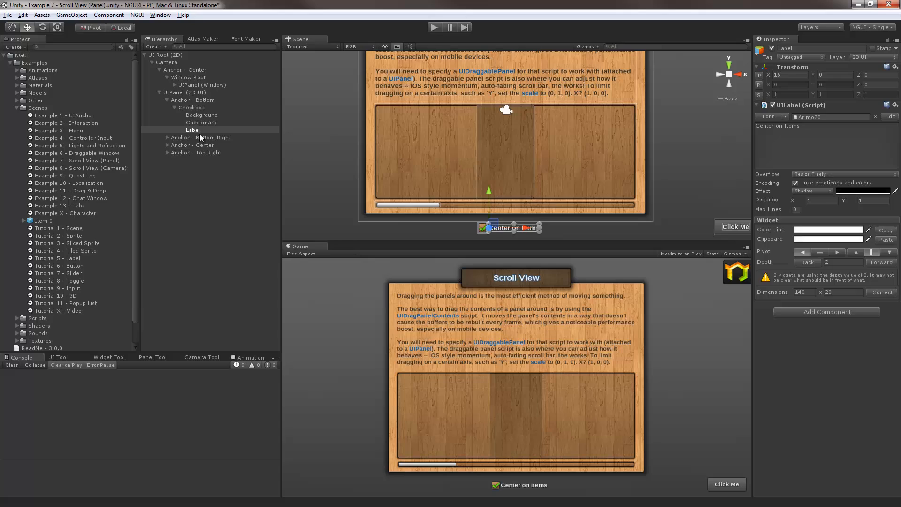
pyautogui.click(192, 107)
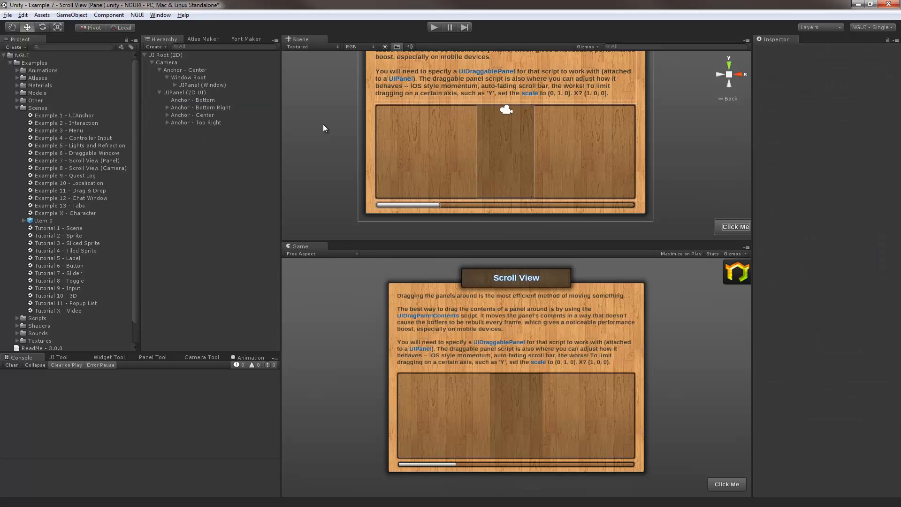
pyautogui.moveTo(436, 187)
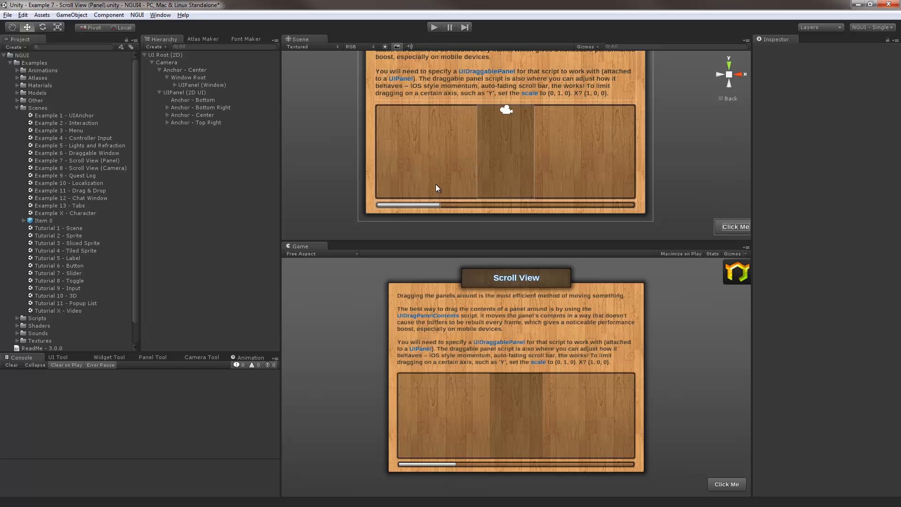
pyautogui.moveTo(312, 185)
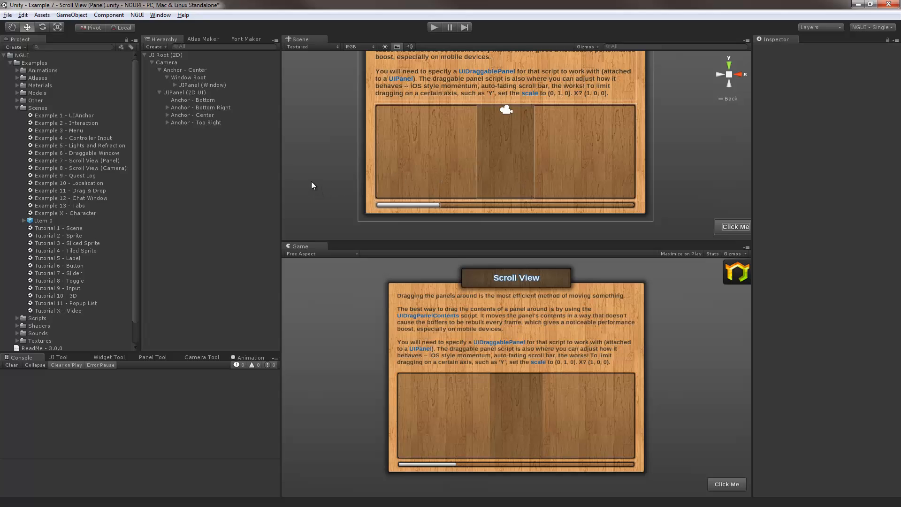
# Step: Add an empty 'Grid' child under Window Root with UIGrid and three Item 0 copies
pyautogui.click(189, 77)
pyautogui.write('Grid')
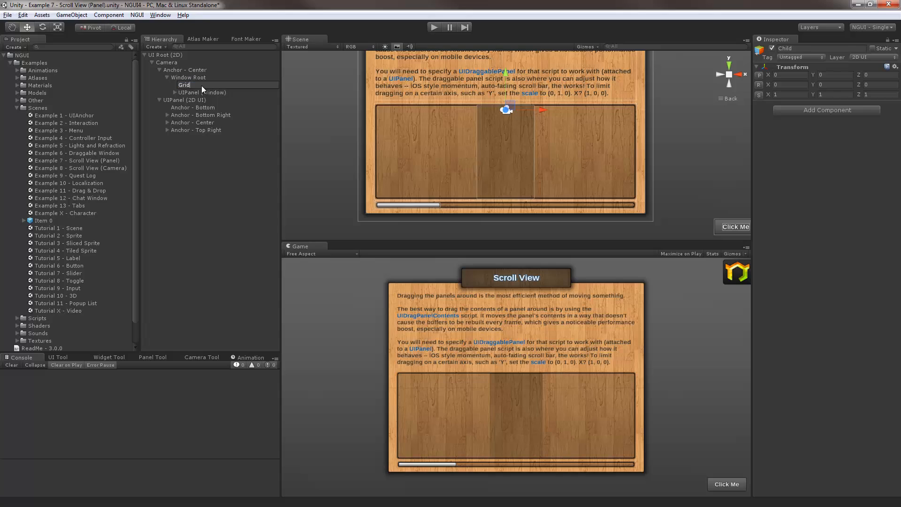
pyautogui.write('stret')
pyautogui.write('g')
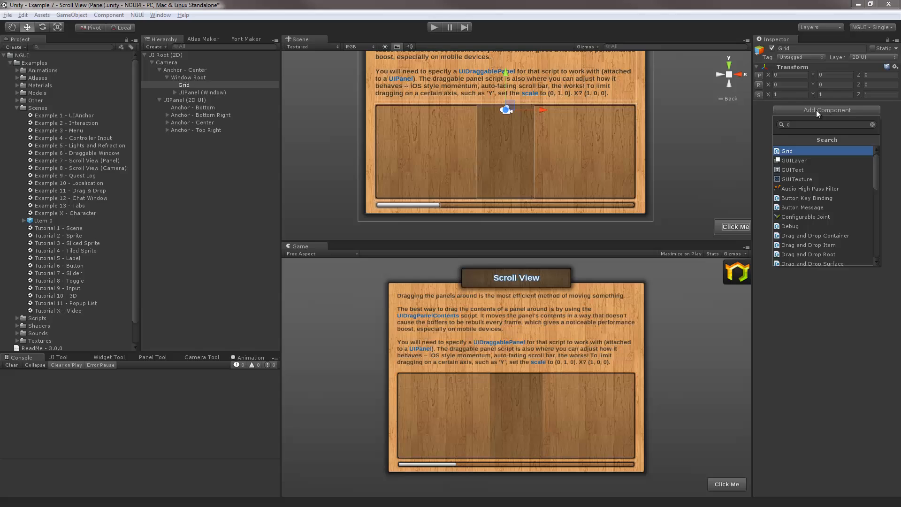
pyautogui.click(786, 151)
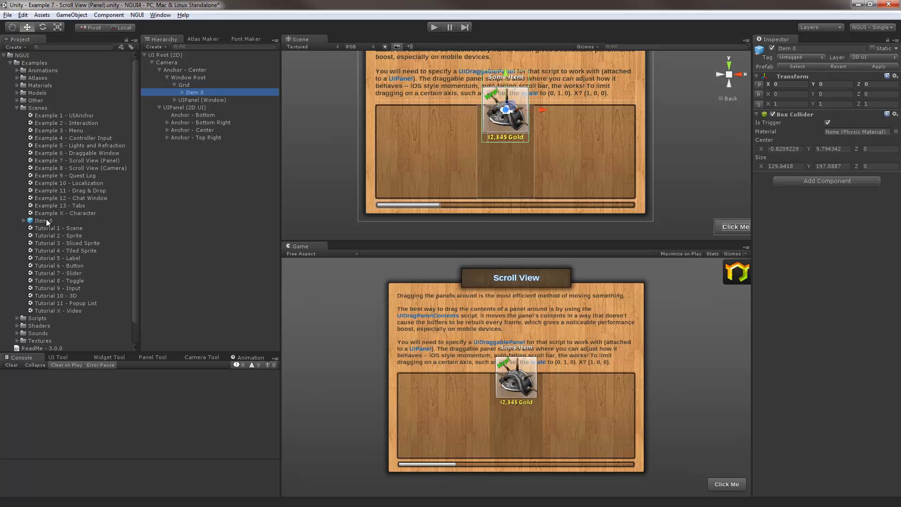
pyautogui.click(191, 100)
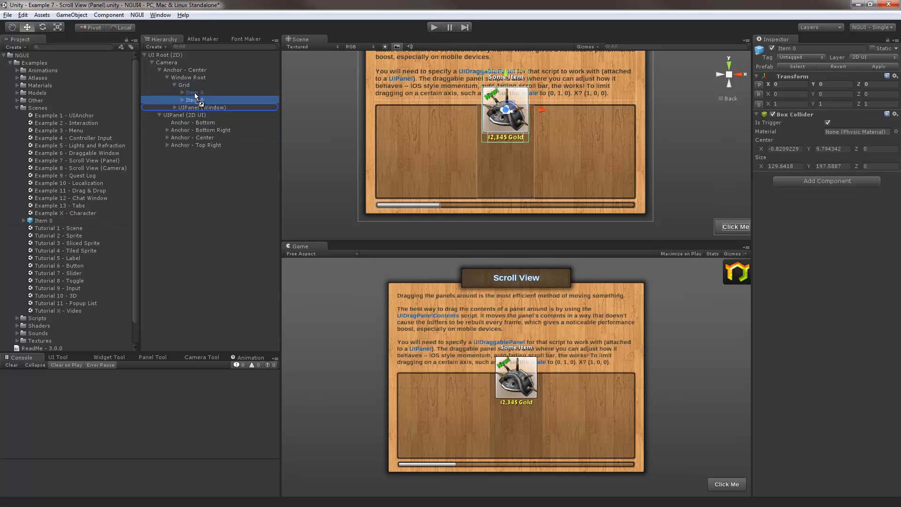
pyautogui.click(184, 84)
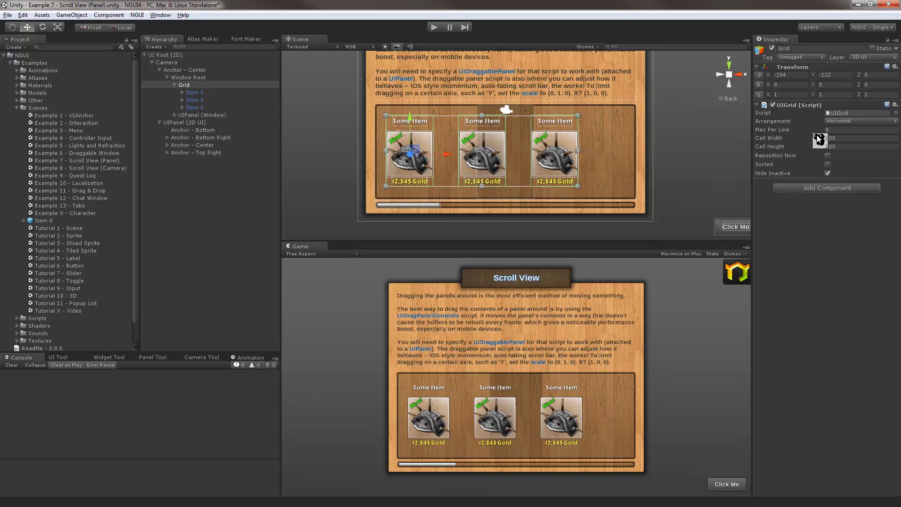
# Step: Set UIGrid Cell Width to 160, keep Horizontal arrangement, and duplicate more Item 0 copies
pyautogui.click(833, 138)
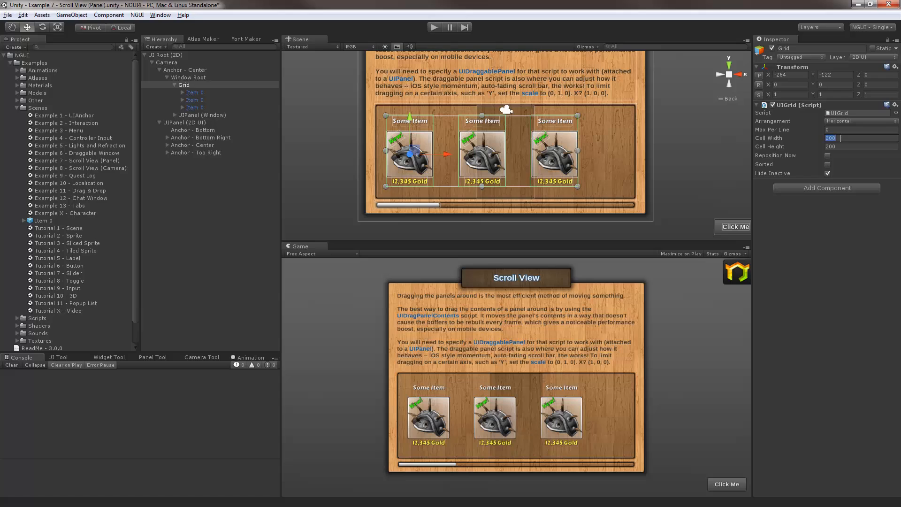
pyautogui.write('160')
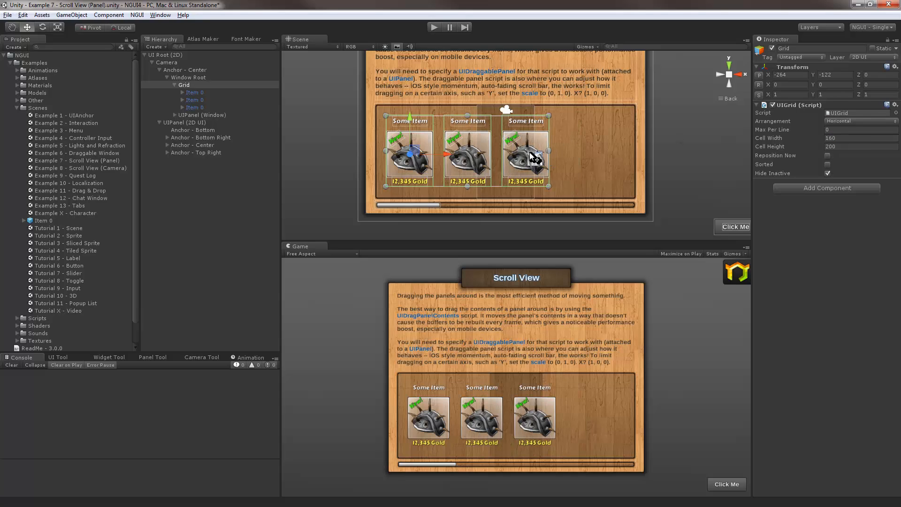
pyautogui.click(856, 120)
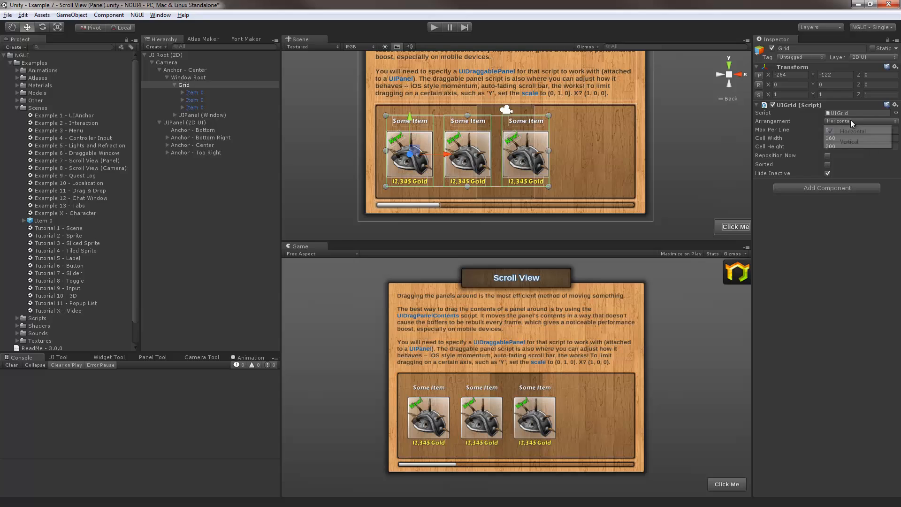
pyautogui.click(850, 141)
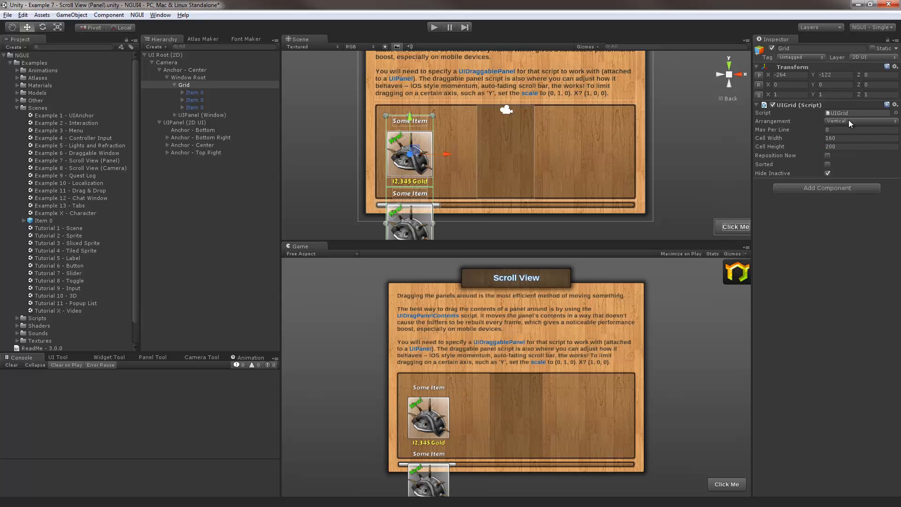
pyautogui.click(856, 121)
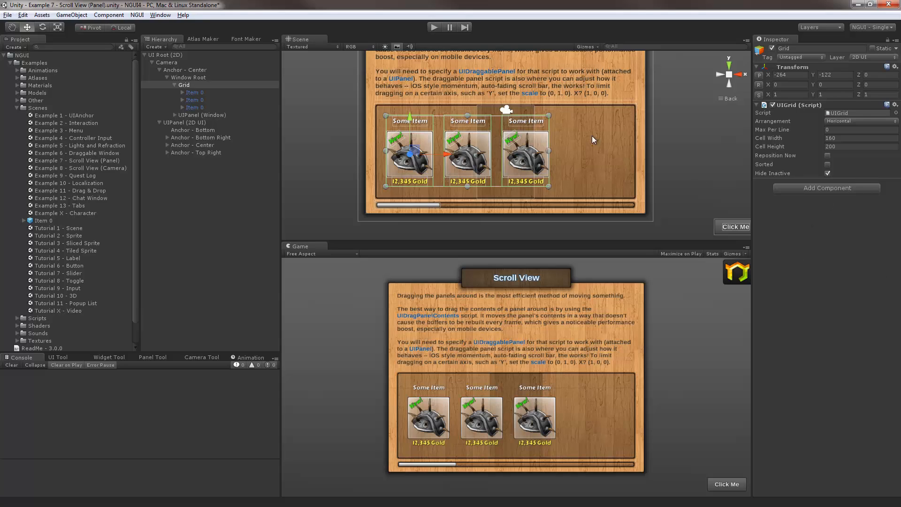
pyautogui.click(194, 108)
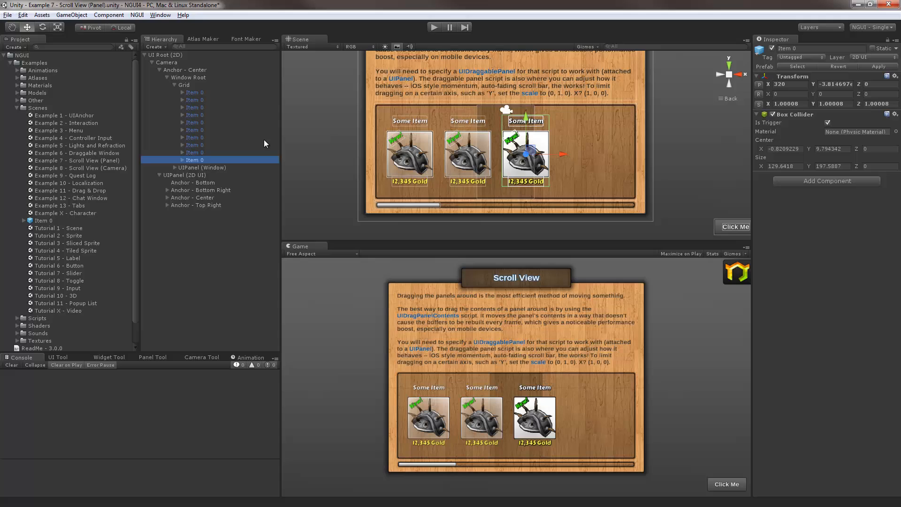
# Step: Reposition about seventeen Item 0 copies in Grid, check the Scene view, and collapse Grid
pyautogui.click(184, 85)
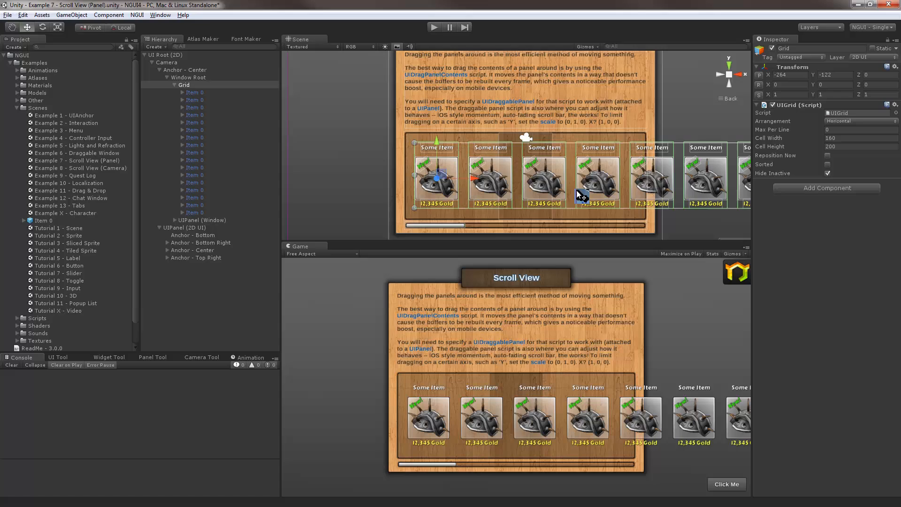
pyautogui.scroll(-3)
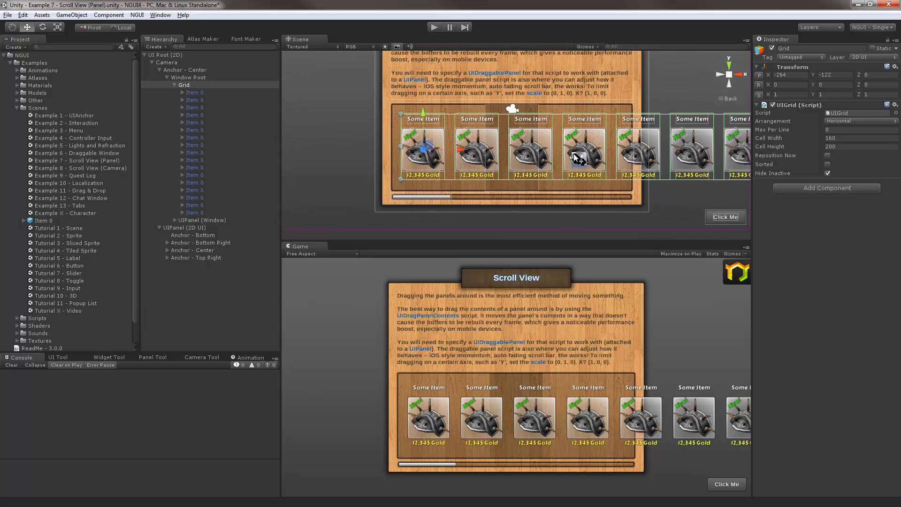
pyautogui.moveTo(524, 150)
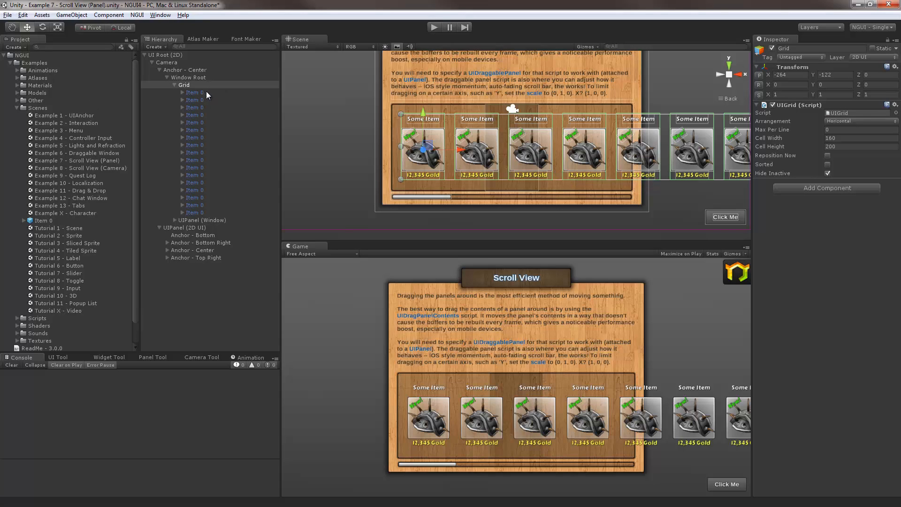
pyautogui.moveTo(451, 154)
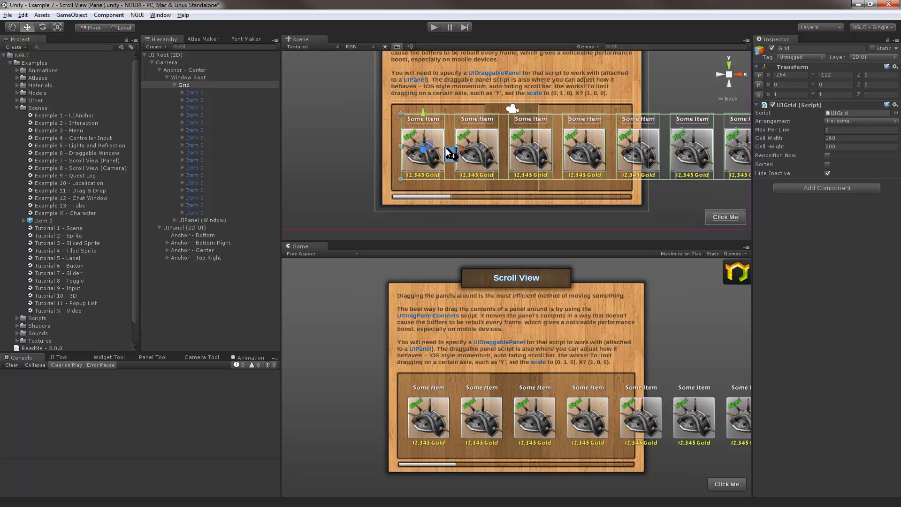
pyautogui.click(184, 84)
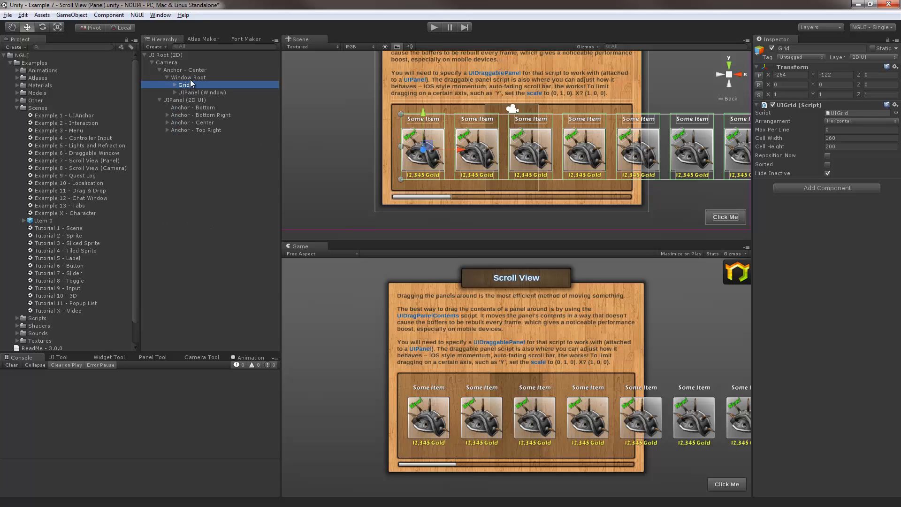
# Step: Create Scroll View under Window Root with Soft Clip clipping sized 700 by 260
pyautogui.click(189, 77)
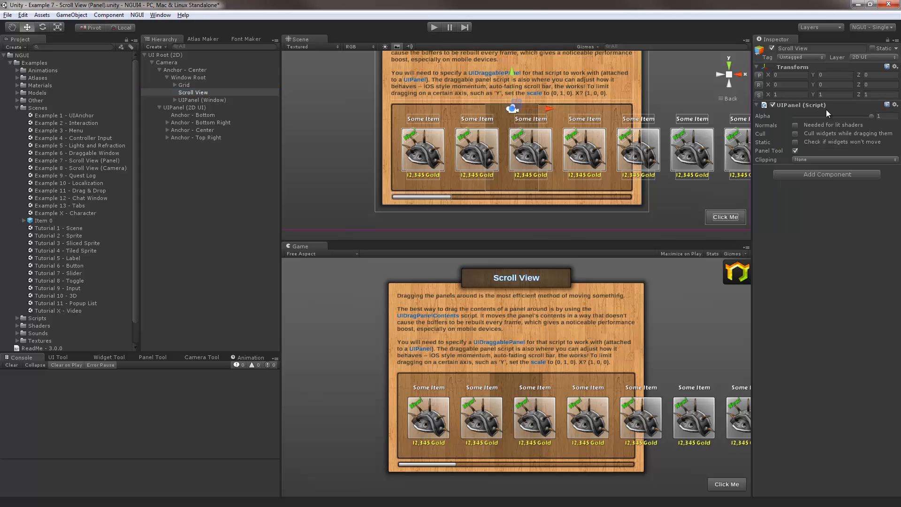
pyautogui.moveTo(827, 189)
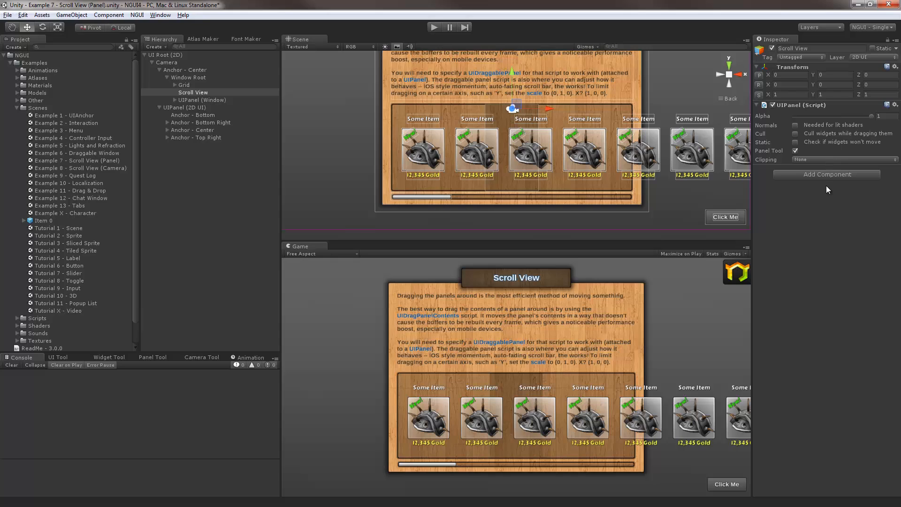
pyautogui.click(842, 159)
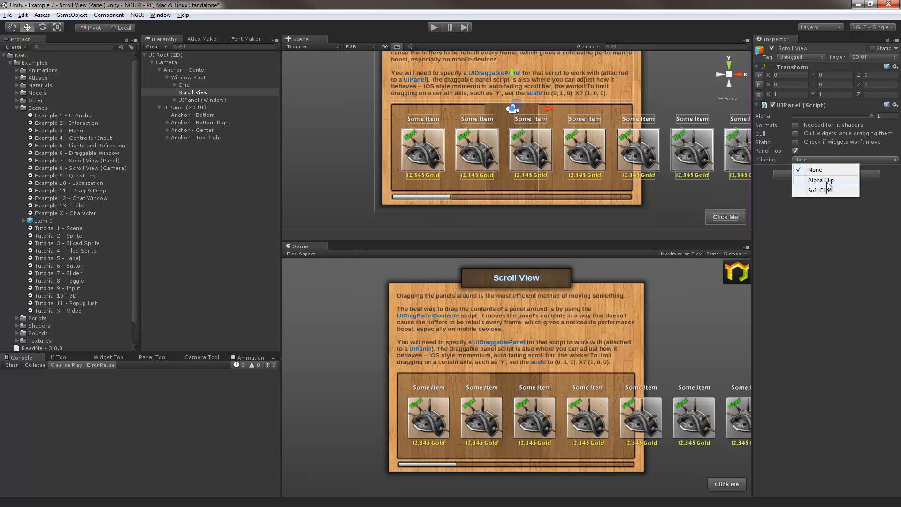
pyautogui.click(819, 179)
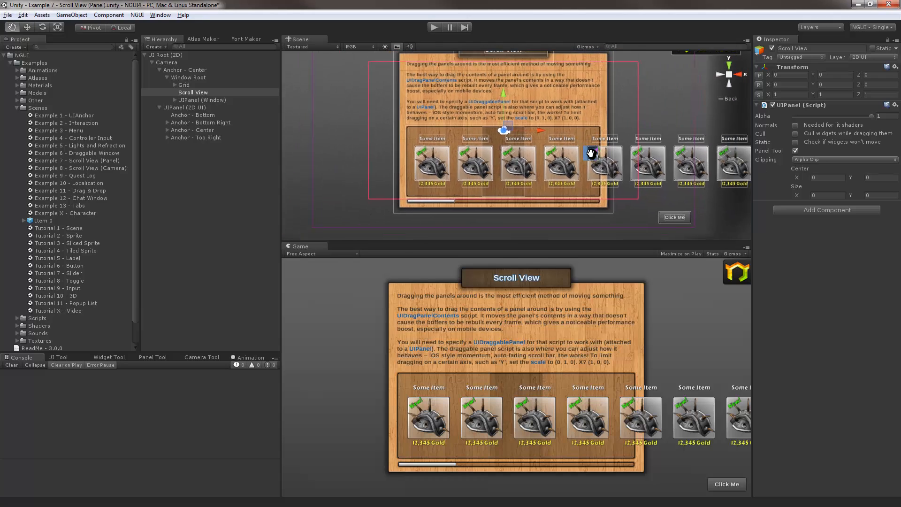
pyautogui.click(844, 159)
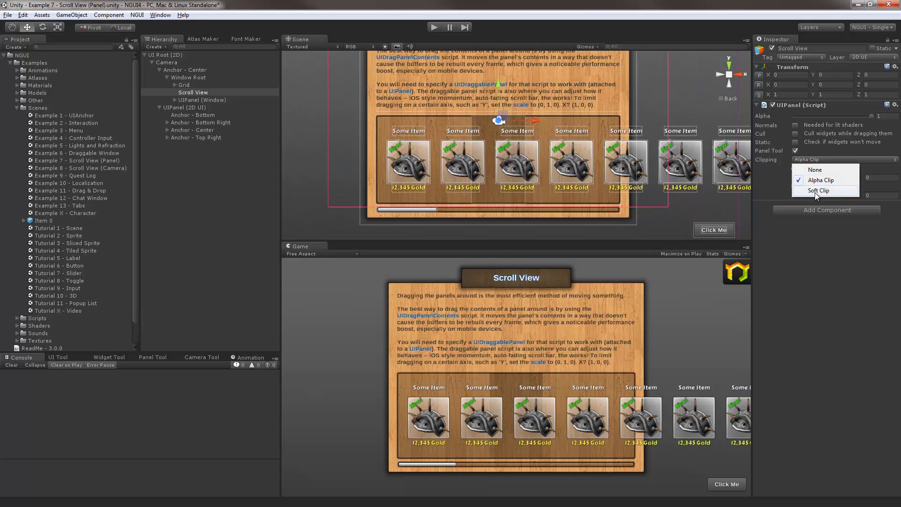
pyautogui.click(818, 190)
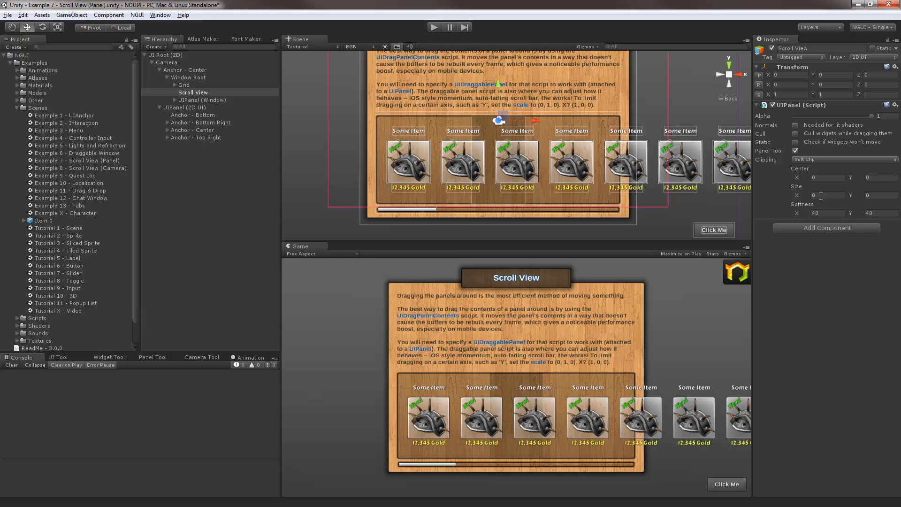
pyautogui.write('700')
pyautogui.click(881, 195)
pyautogui.write('260')
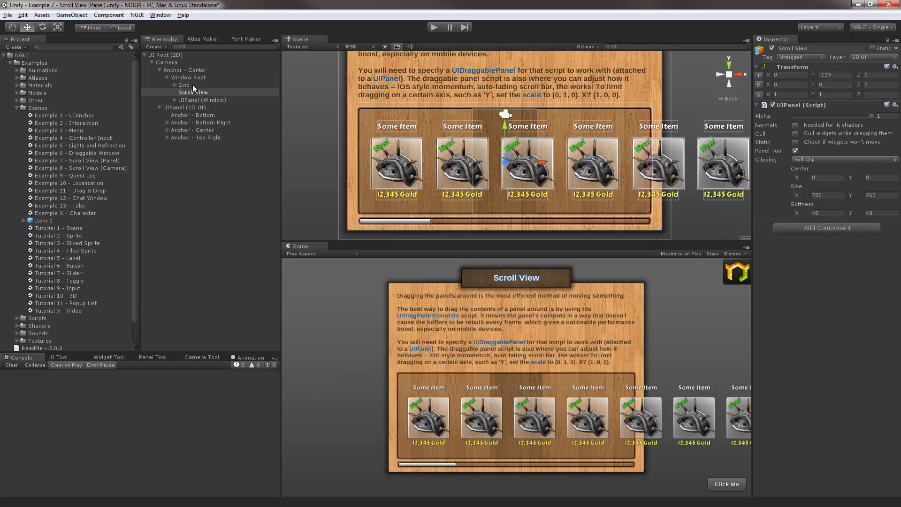
# Step: Move Grid inside Scroll View and reduce the clipping softness to 8 by 6
pyautogui.click(184, 85)
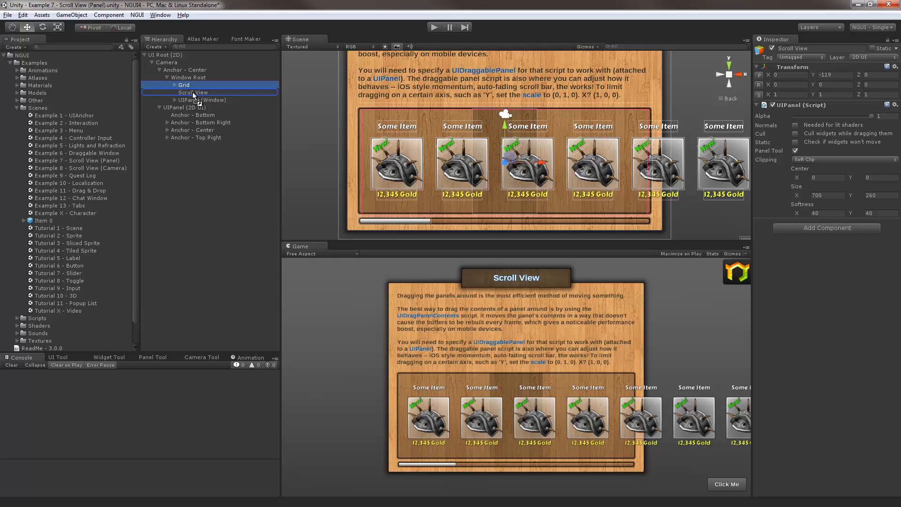
pyautogui.click(192, 84)
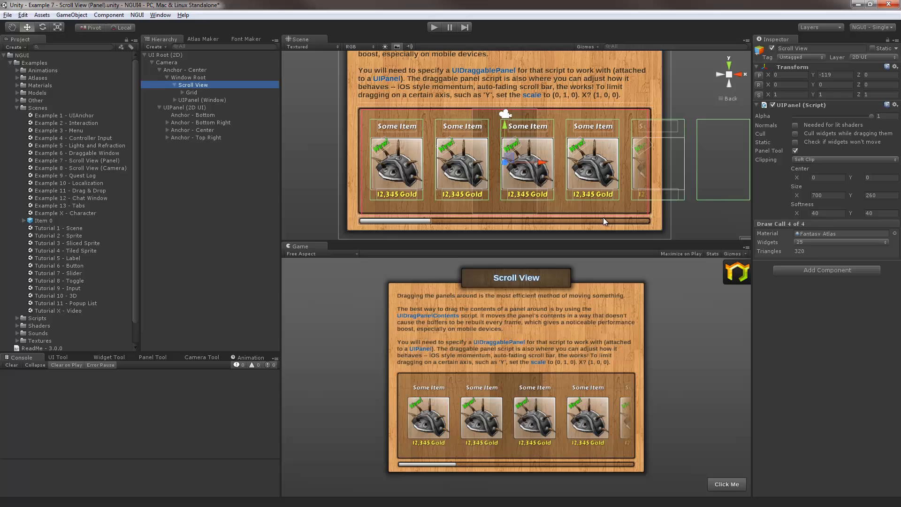
pyautogui.moveTo(689, 213)
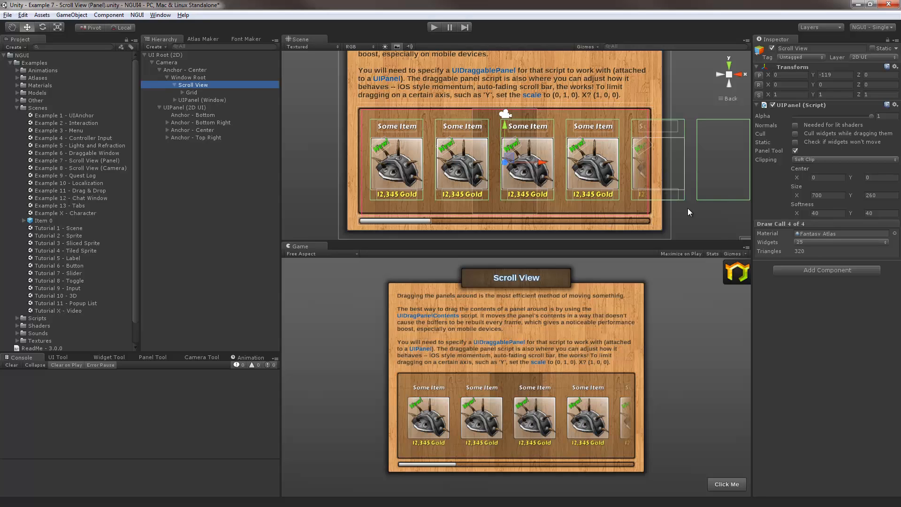
pyautogui.moveTo(661, 153)
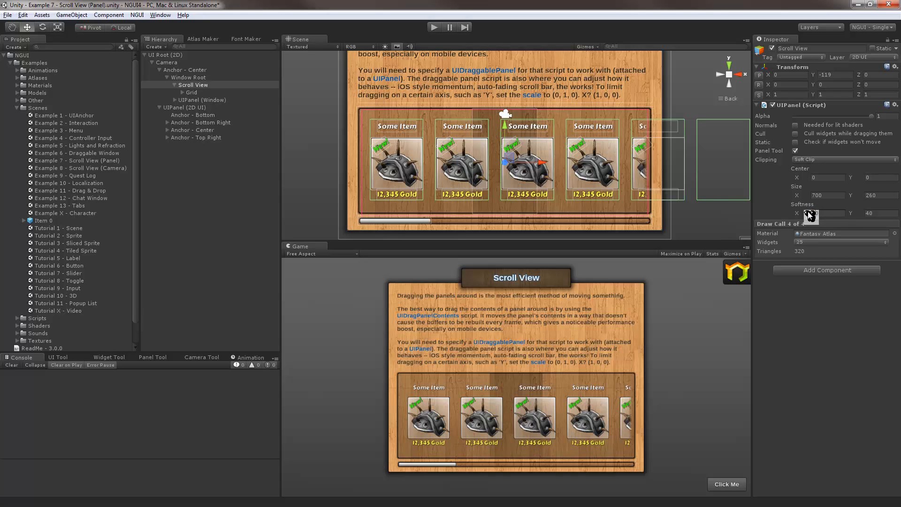
pyautogui.click(827, 213)
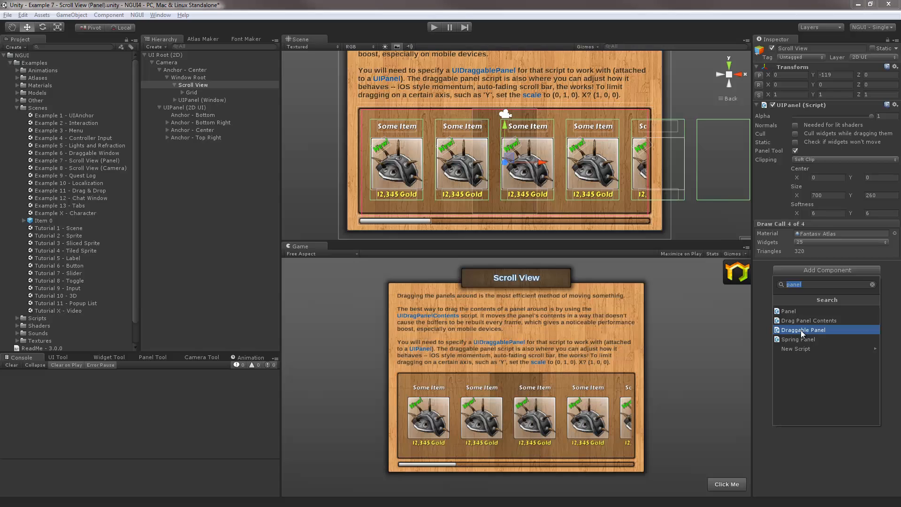
# Step: Add a Draggable Panel to Scroll View with drag scale X 1, Y 0, Z 0
pyautogui.click(801, 329)
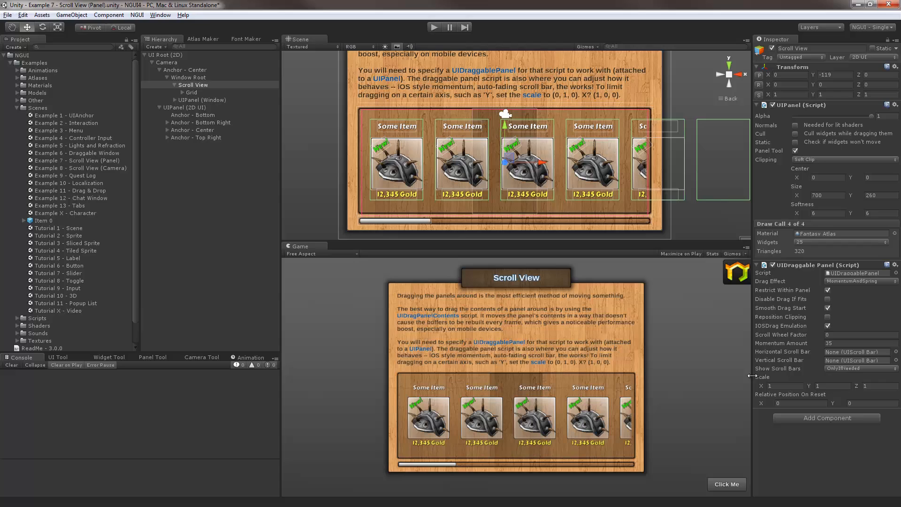
pyautogui.moveTo(782, 376)
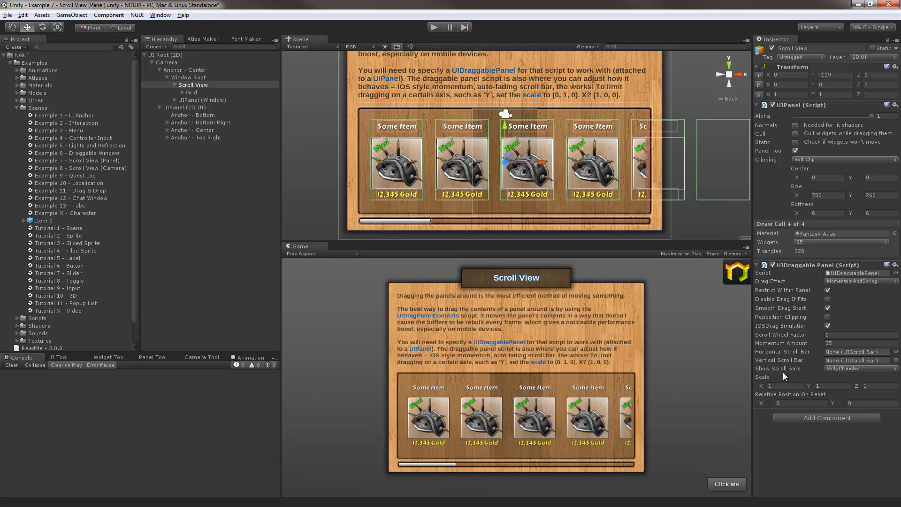
pyautogui.moveTo(762, 381)
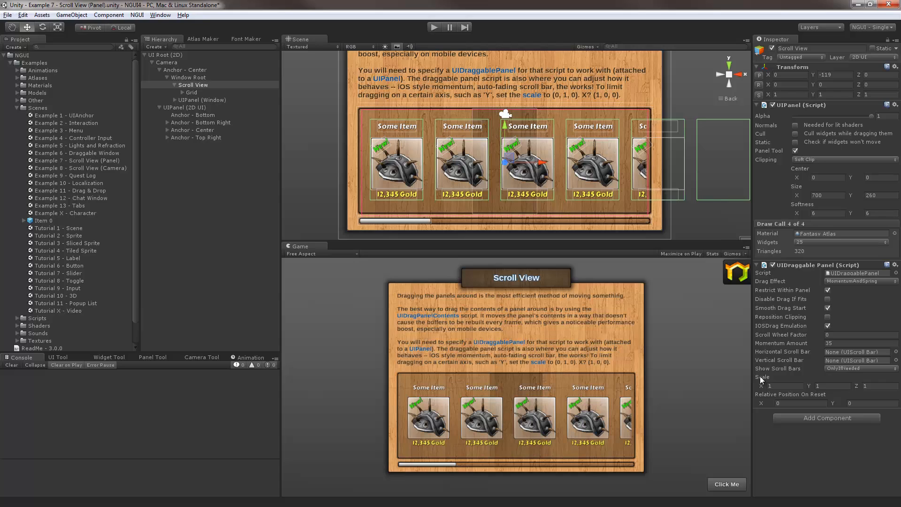
pyautogui.moveTo(797, 384)
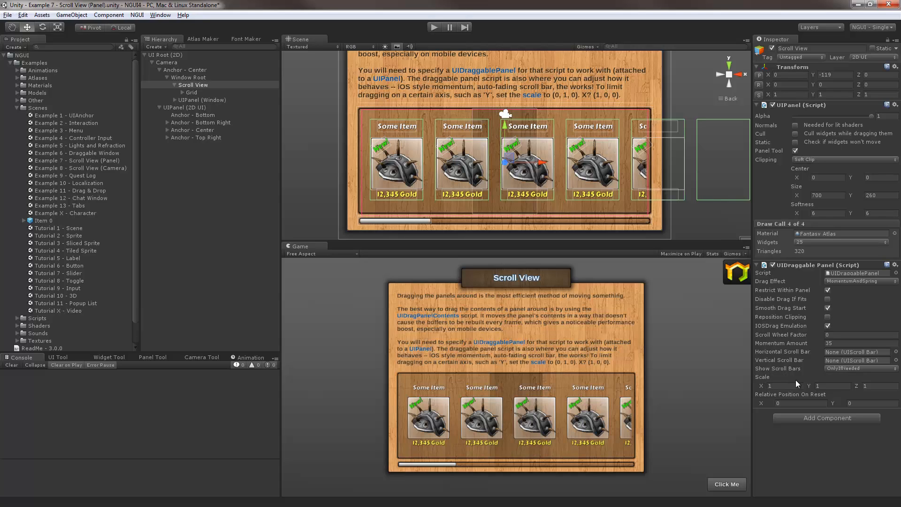
pyautogui.moveTo(629, 155)
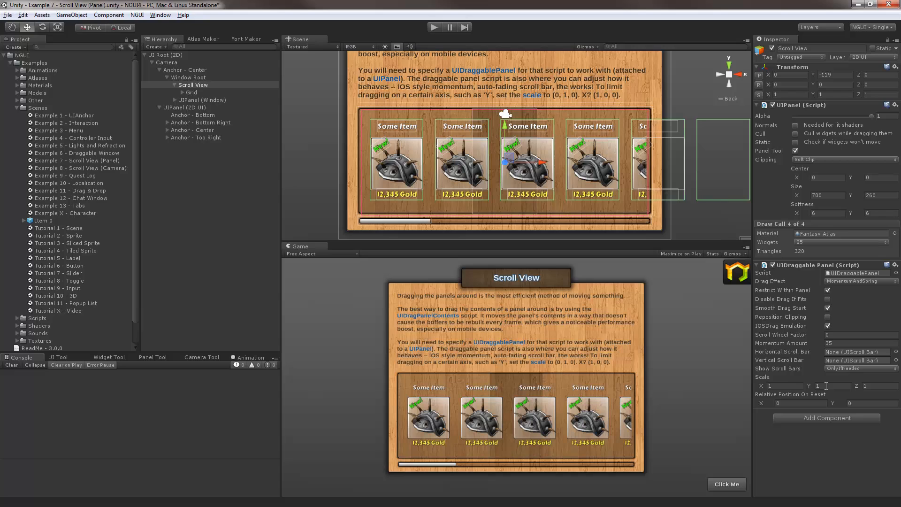
pyautogui.click(862, 386)
pyautogui.write('0')
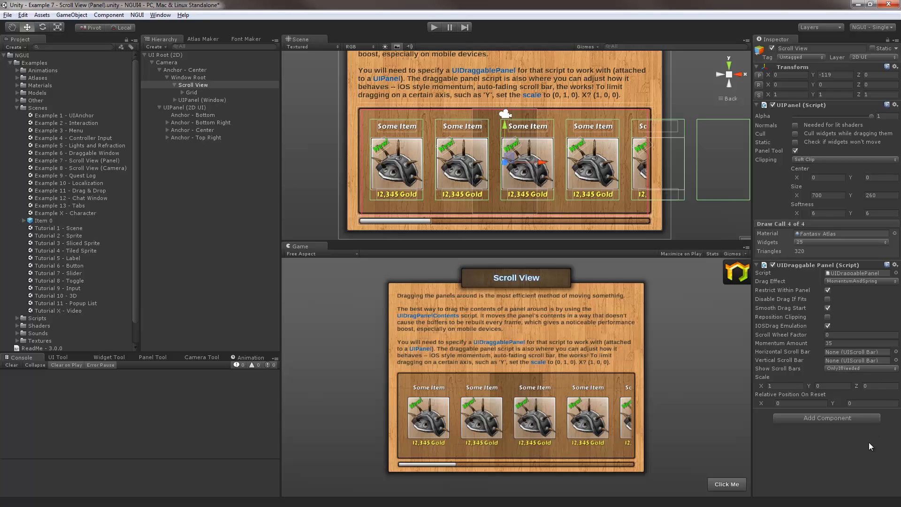
pyautogui.moveTo(403, 167)
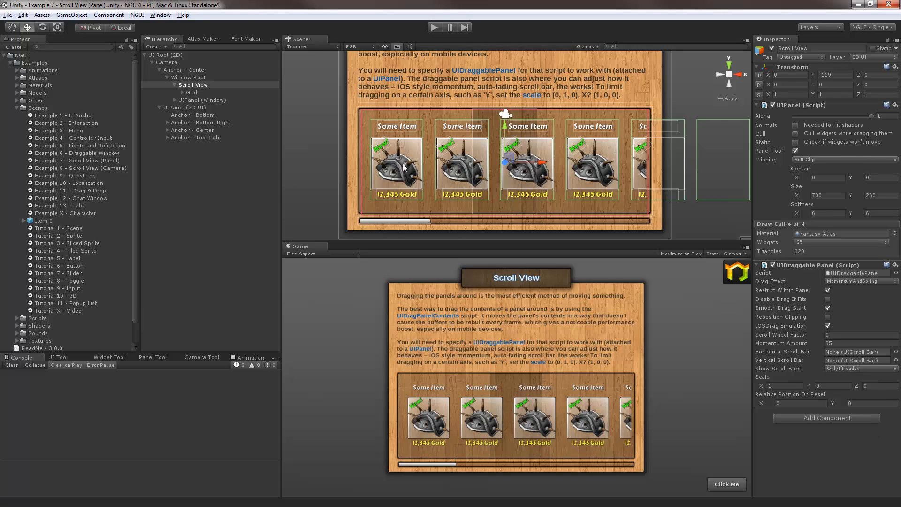
# Step: Give Item 0 a Drag Panel Contents script targeting Scroll View, then test in Play mode
pyautogui.click(201, 99)
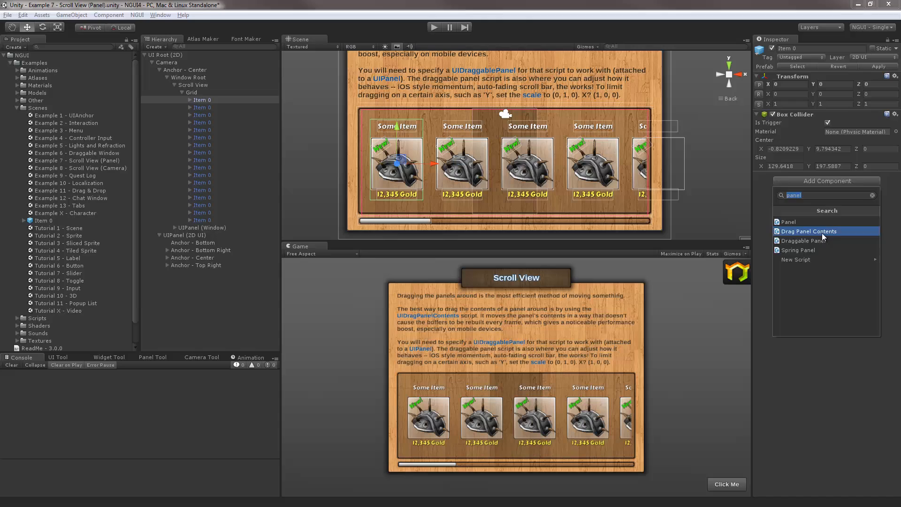
pyautogui.click(808, 231)
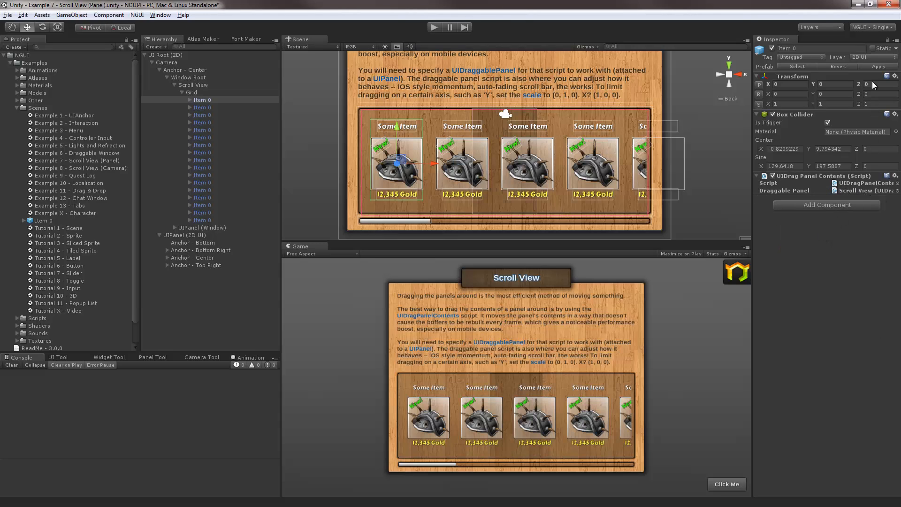
pyautogui.click(203, 123)
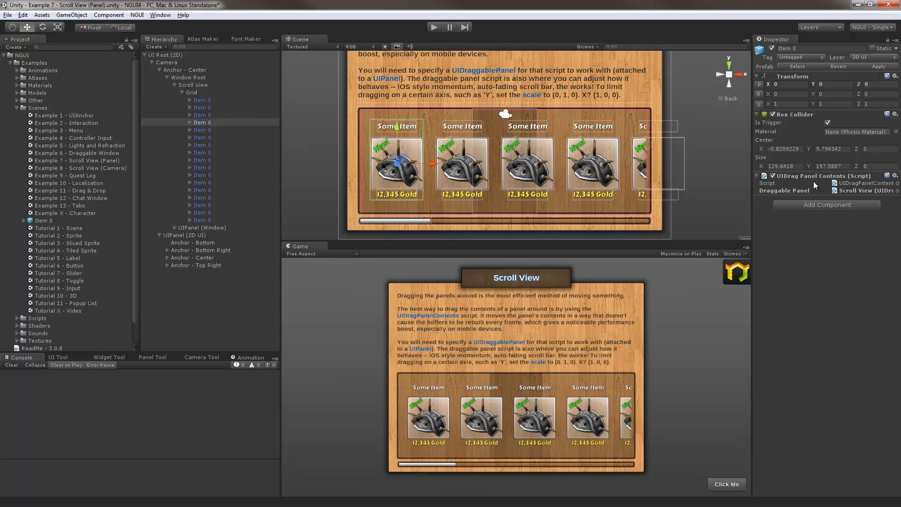
pyautogui.moveTo(200, 117)
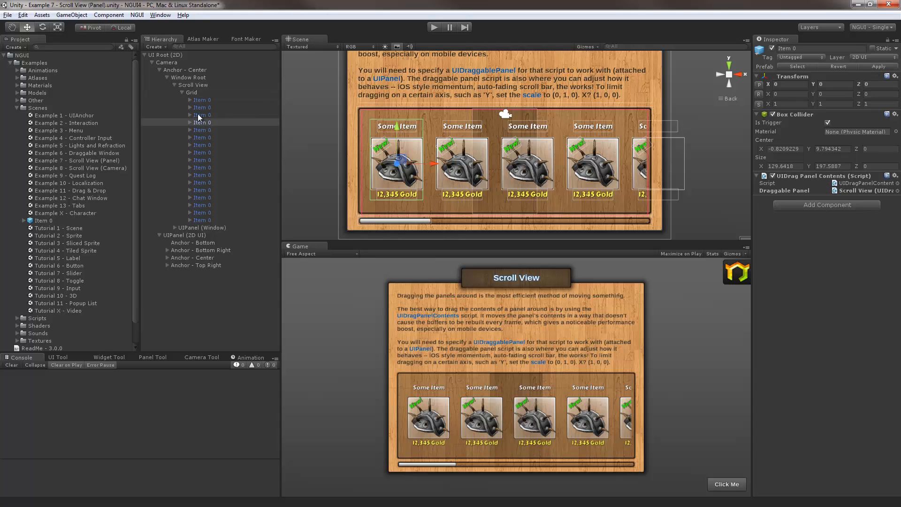
pyautogui.moveTo(542, 82)
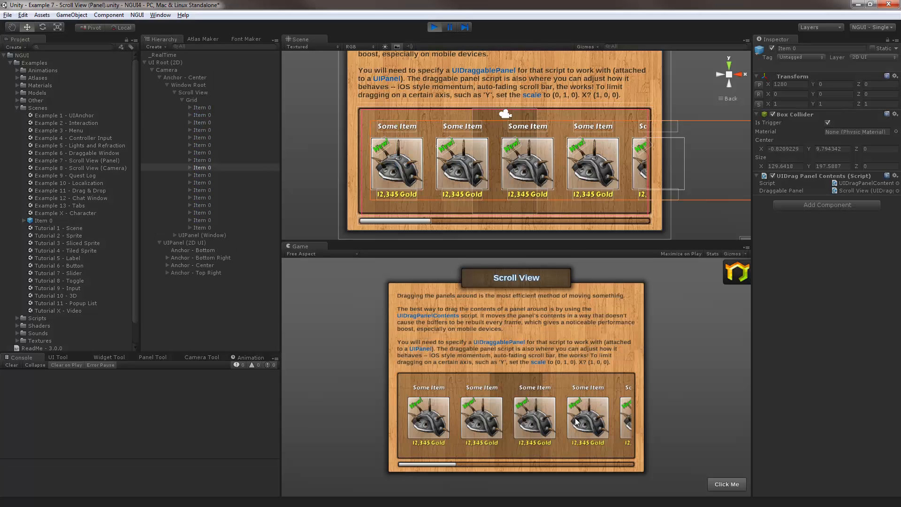
pyautogui.moveTo(622, 390)
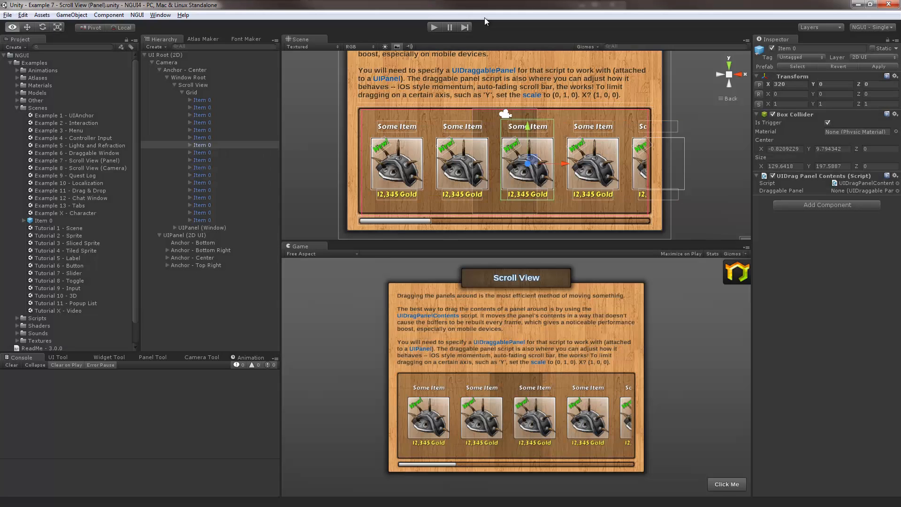
pyautogui.moveTo(299, 81)
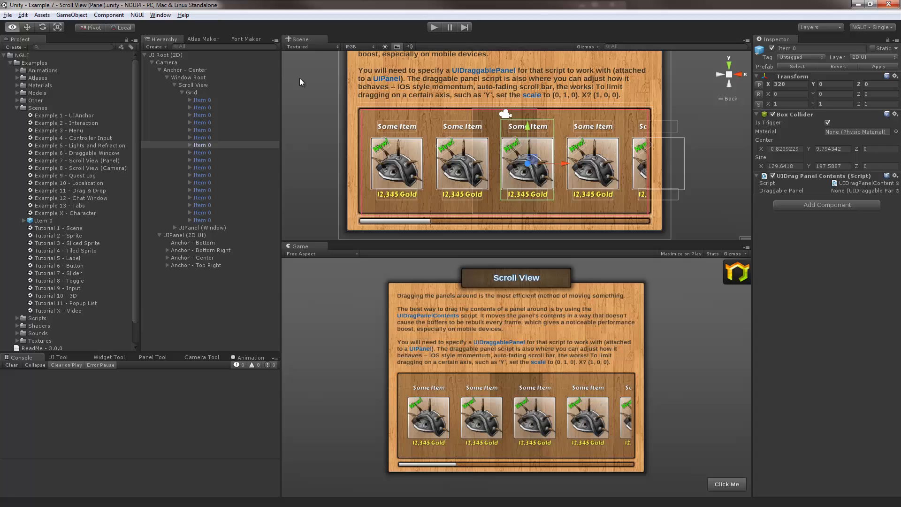
# Step: Enable Debug on the Camera's UICamera component to show the Last Hit readout
pyautogui.click(171, 62)
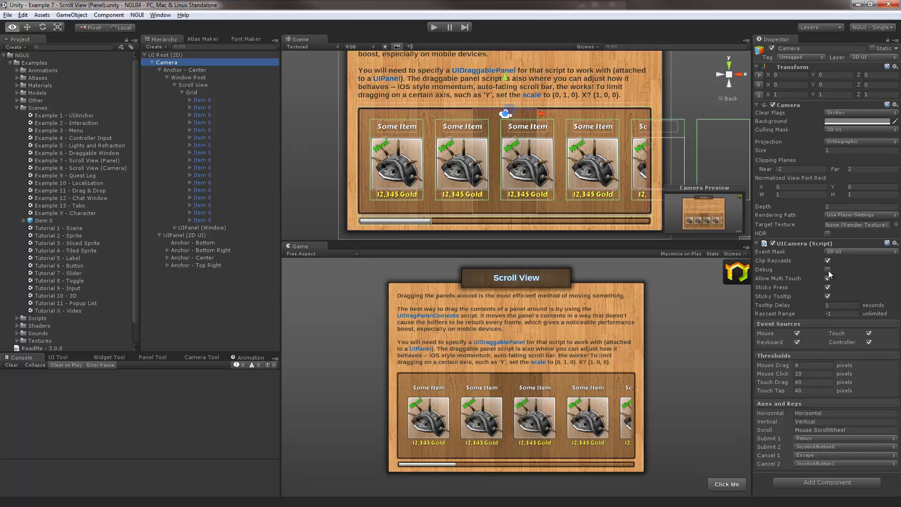
pyautogui.click(827, 268)
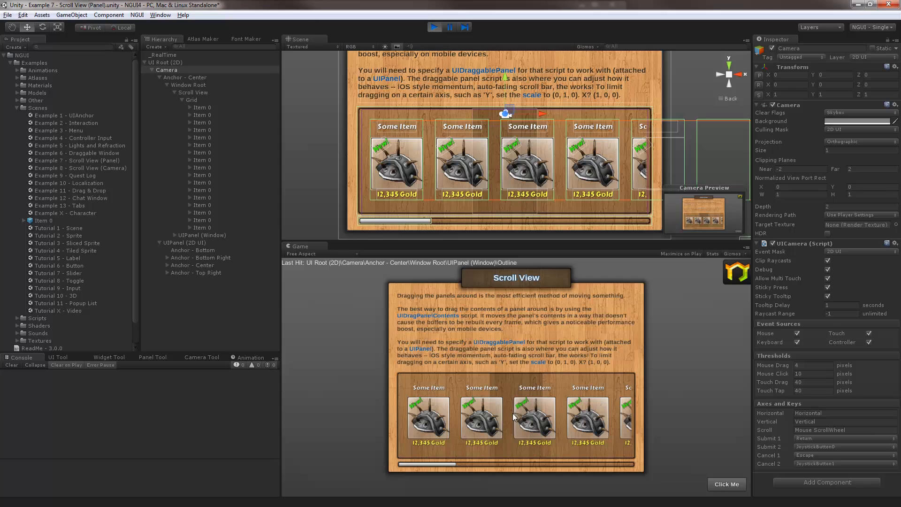
pyautogui.moveTo(492, 422)
pyautogui.write('outline')
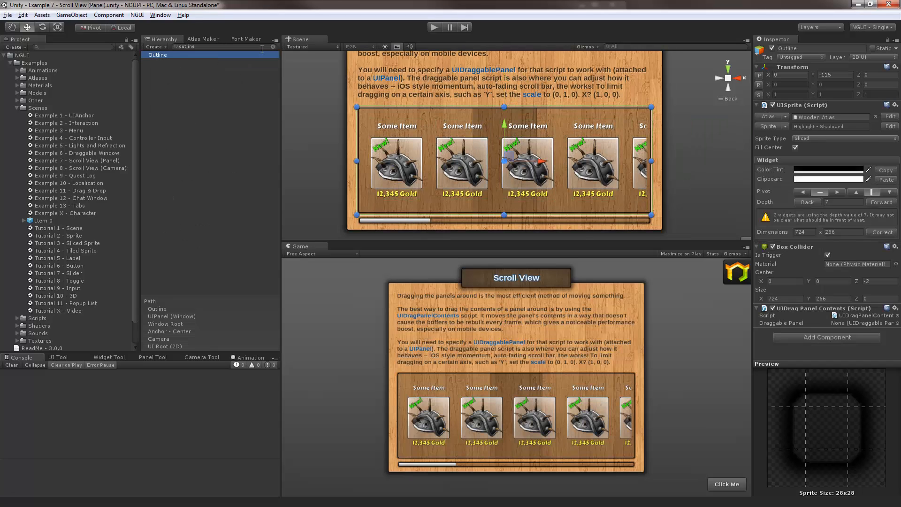
# Step: Clear the Hierarchy filter and set Outline's Drag Panel Contents target to Scroll View
pyautogui.click(151, 55)
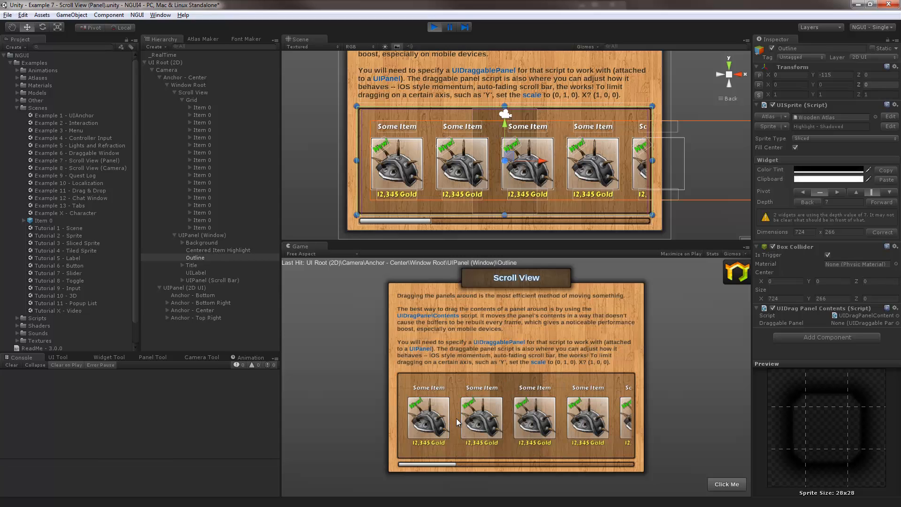
pyautogui.moveTo(534, 378)
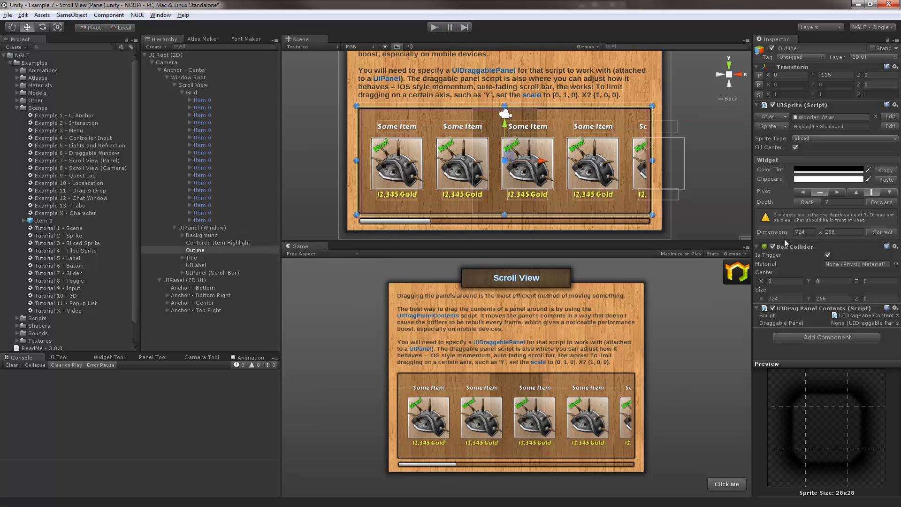
pyautogui.moveTo(803, 317)
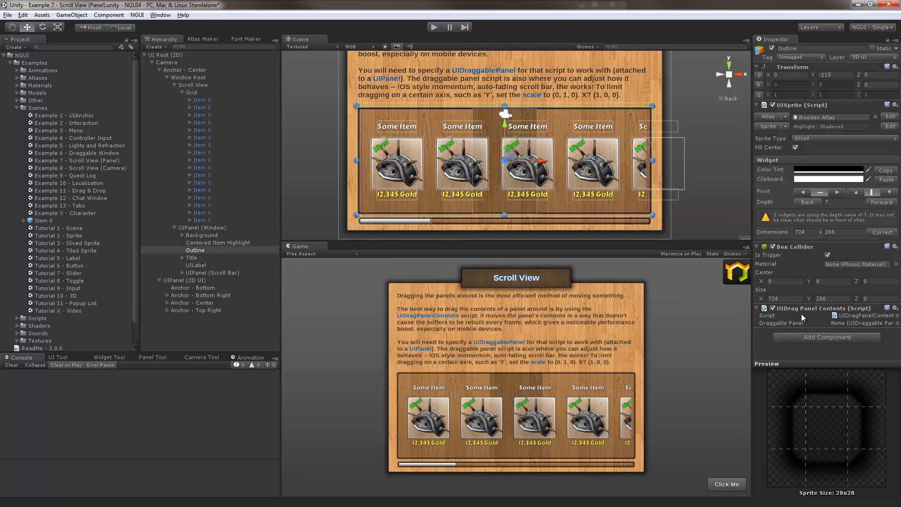
pyautogui.moveTo(825, 327)
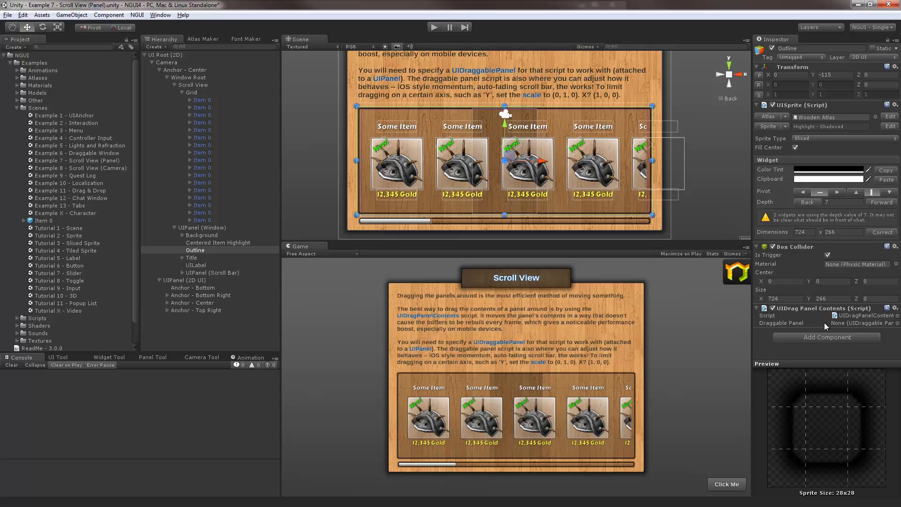
pyautogui.moveTo(844, 322)
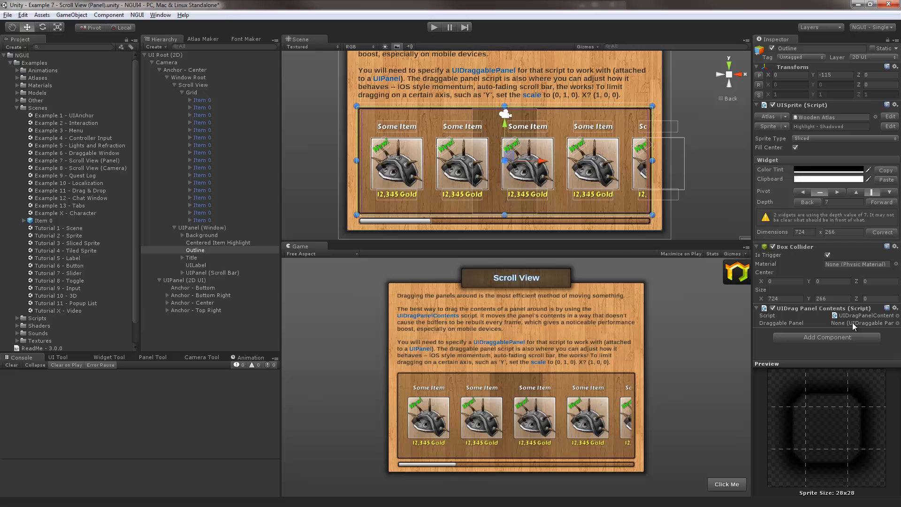
pyautogui.click(193, 84)
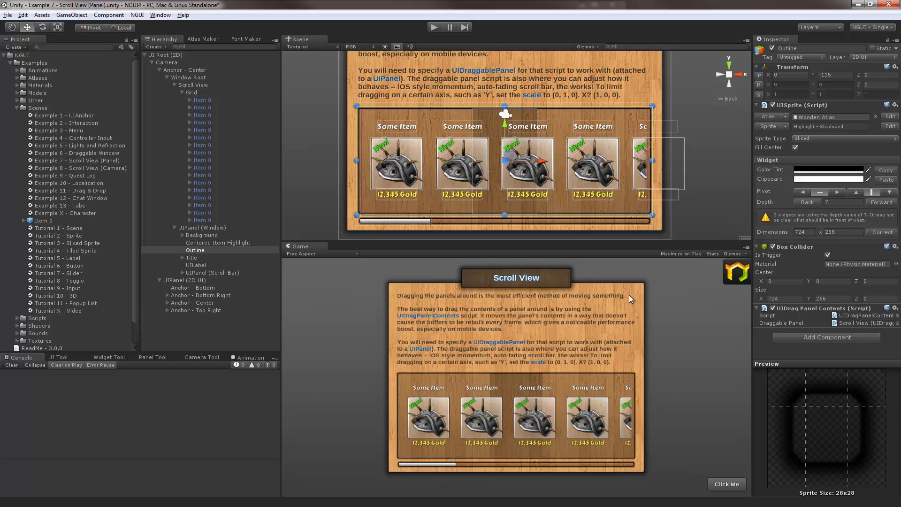
pyautogui.click(208, 287)
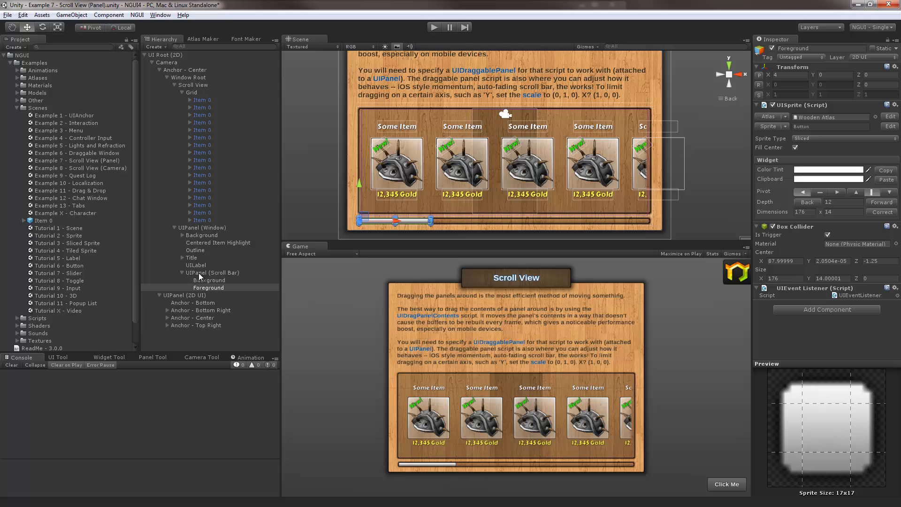
# Step: Select Scroll View in the Hierarchy to edit its draggable panel settings
pyautogui.click(194, 84)
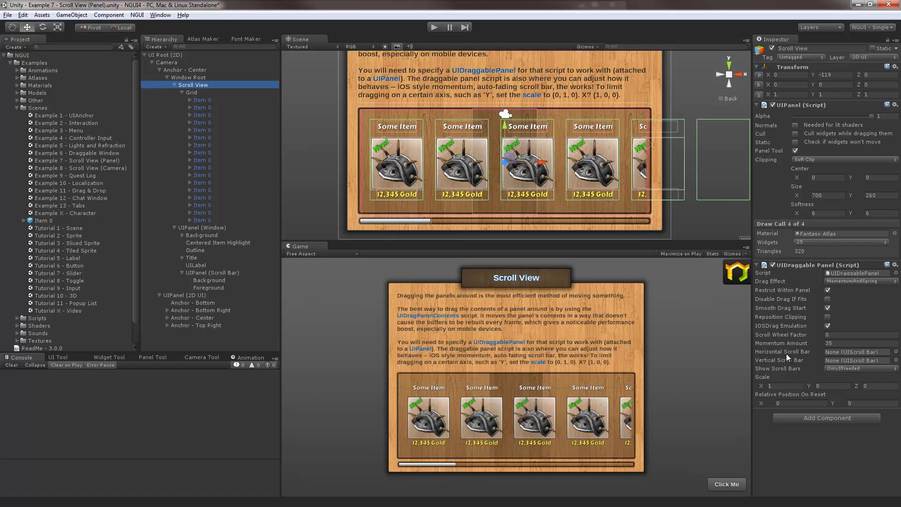
pyautogui.moveTo(759, 363)
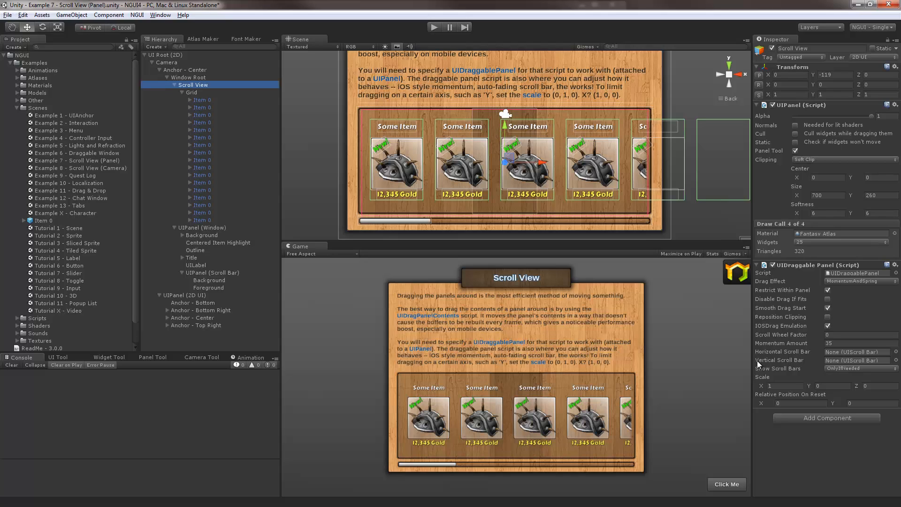
pyautogui.moveTo(230, 295)
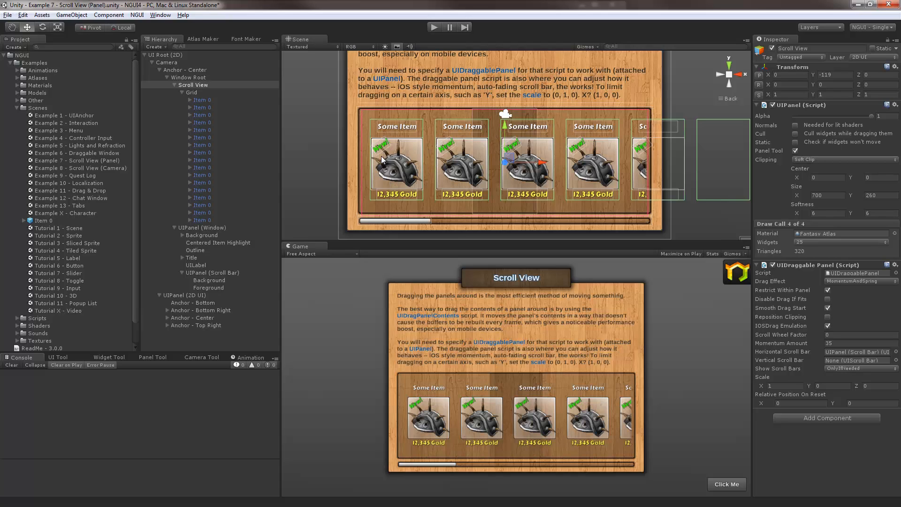
pyautogui.moveTo(607, 165)
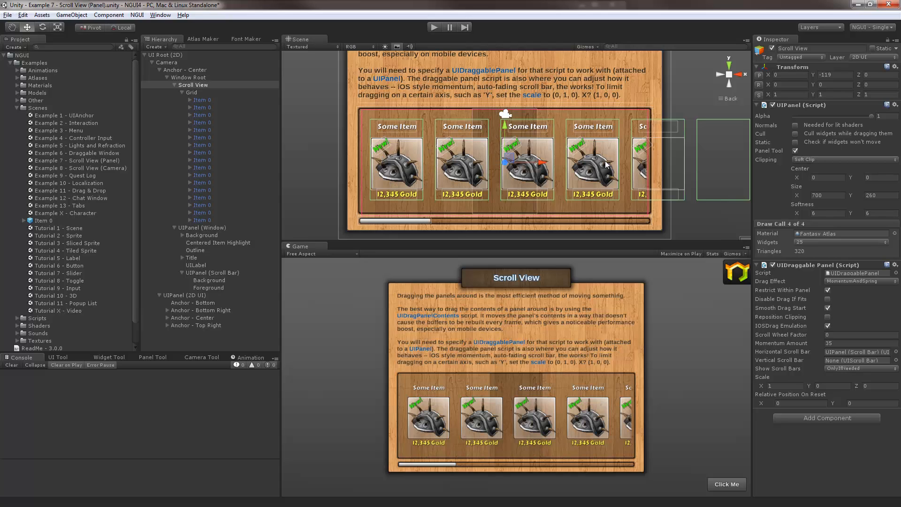
pyautogui.moveTo(394, 166)
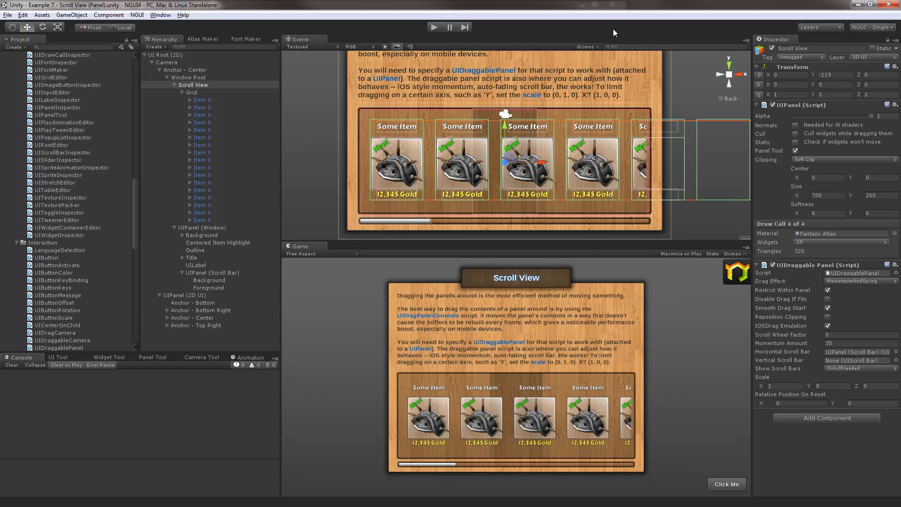
pyautogui.moveTo(457, 87)
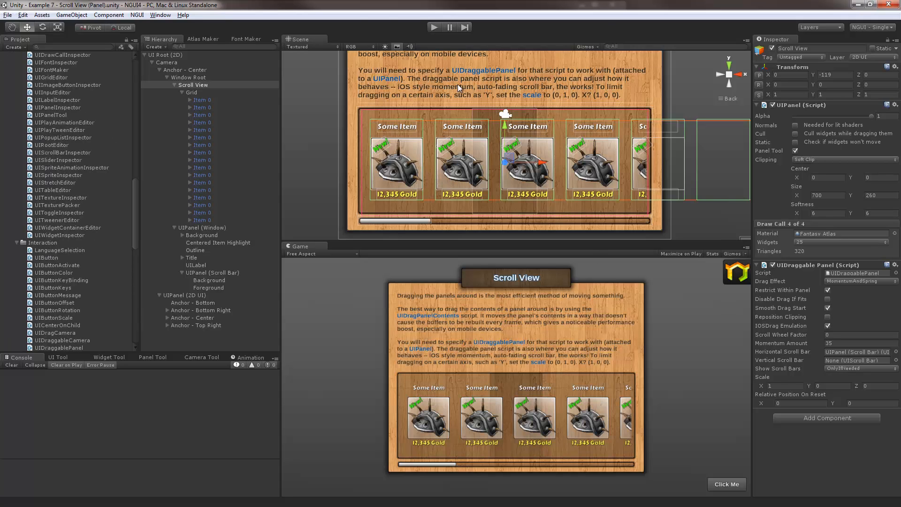
pyautogui.click(191, 93)
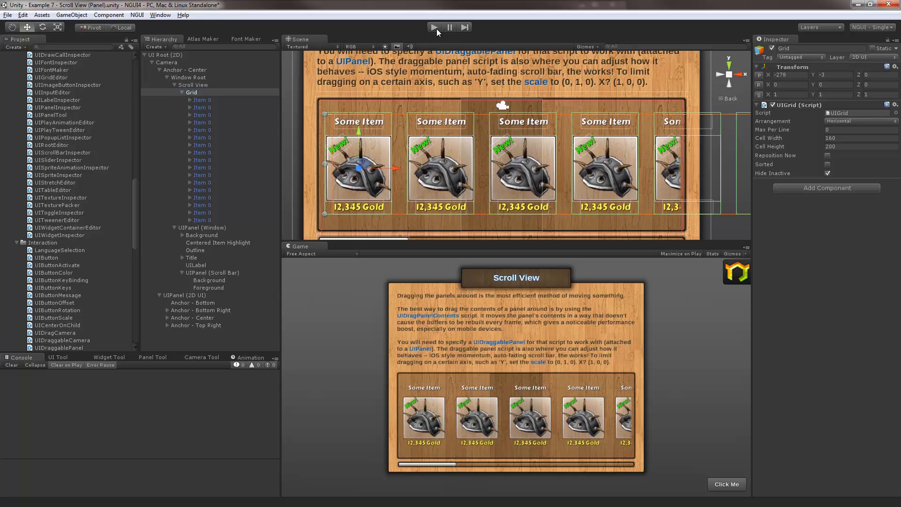
pyautogui.click(434, 27)
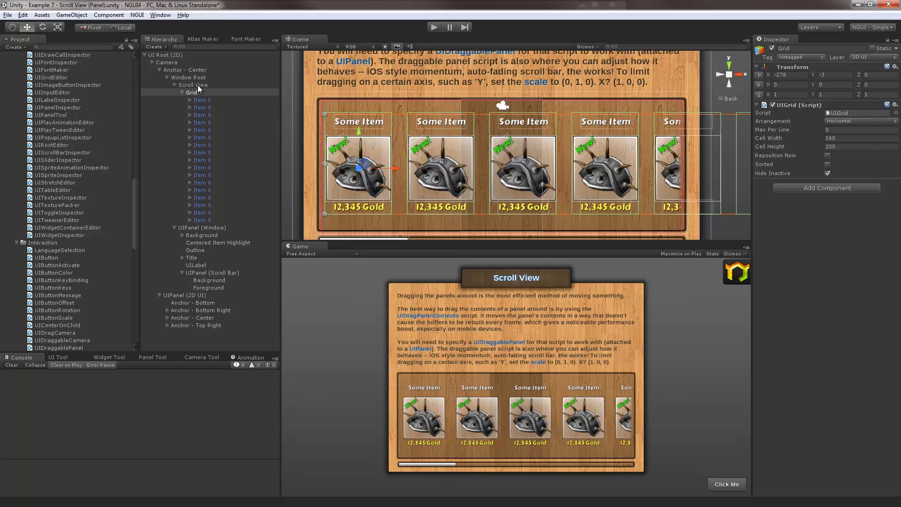
pyautogui.click(194, 84)
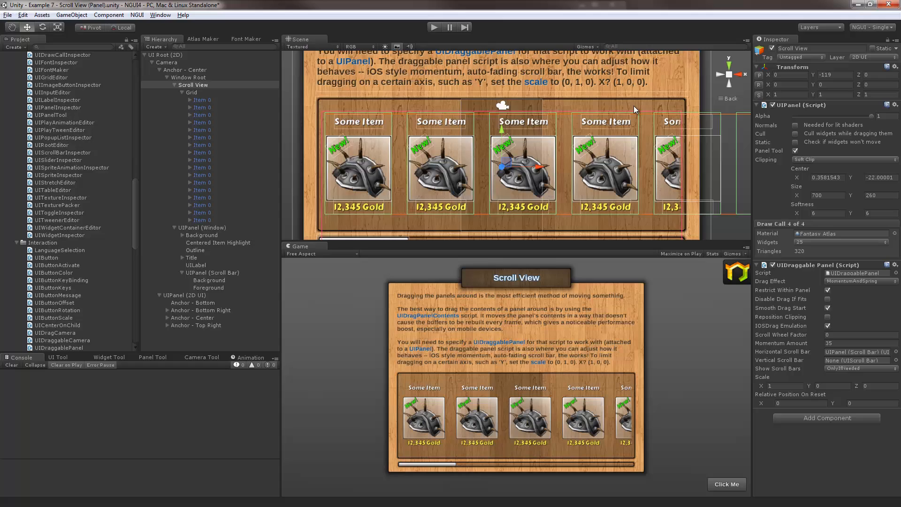
# Step: Set UIDraggable Panel's Relative Position On Reset to X 0 and Y 0.5
pyautogui.scroll(-3)
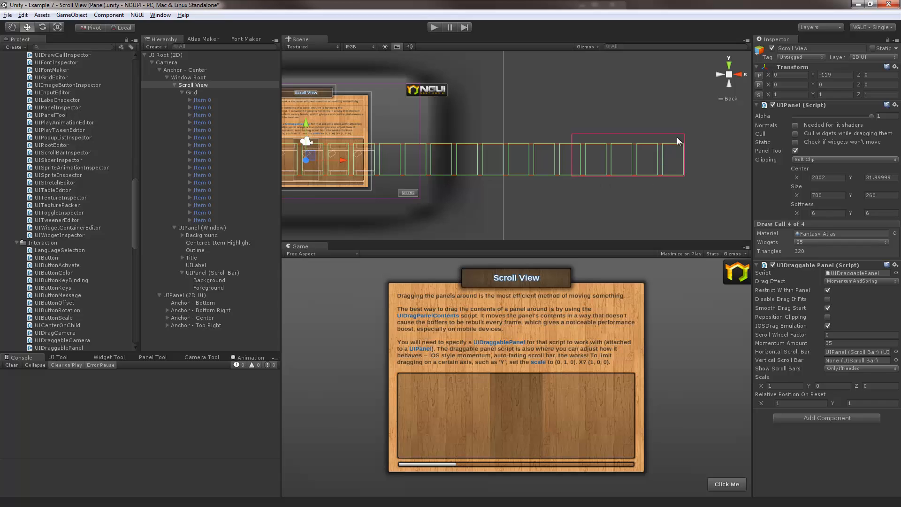
pyautogui.moveTo(520, 174)
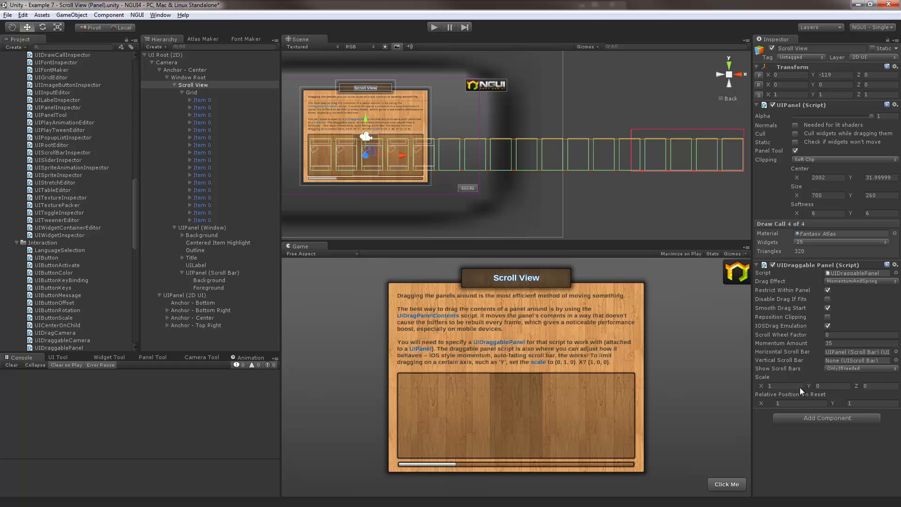
pyautogui.click(798, 403)
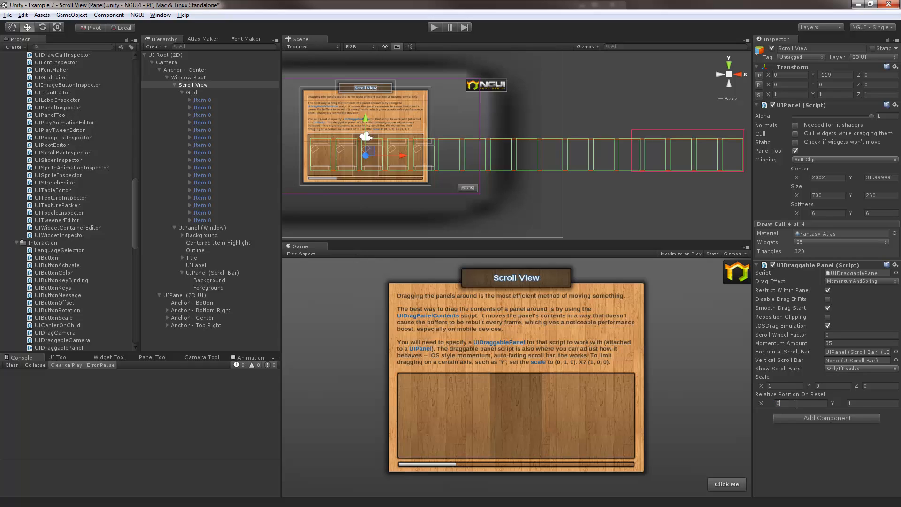
pyautogui.moveTo(770, 405)
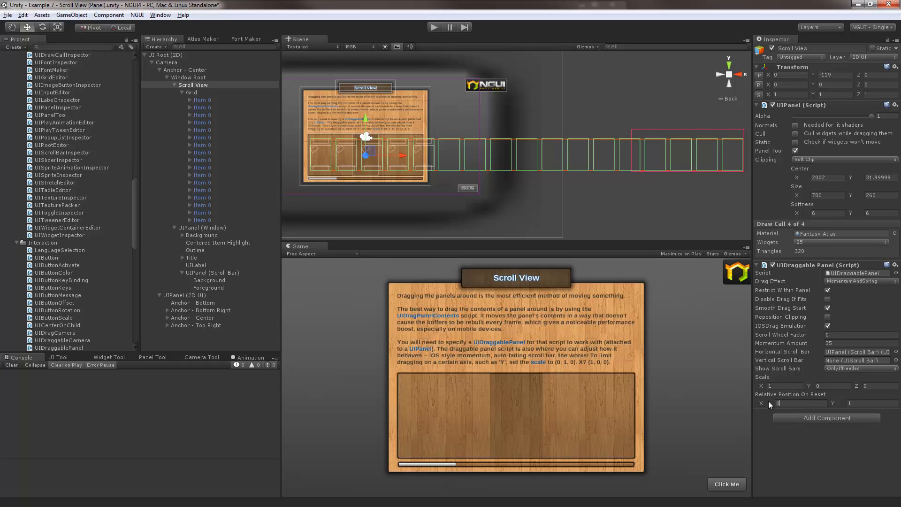
pyautogui.click(853, 402)
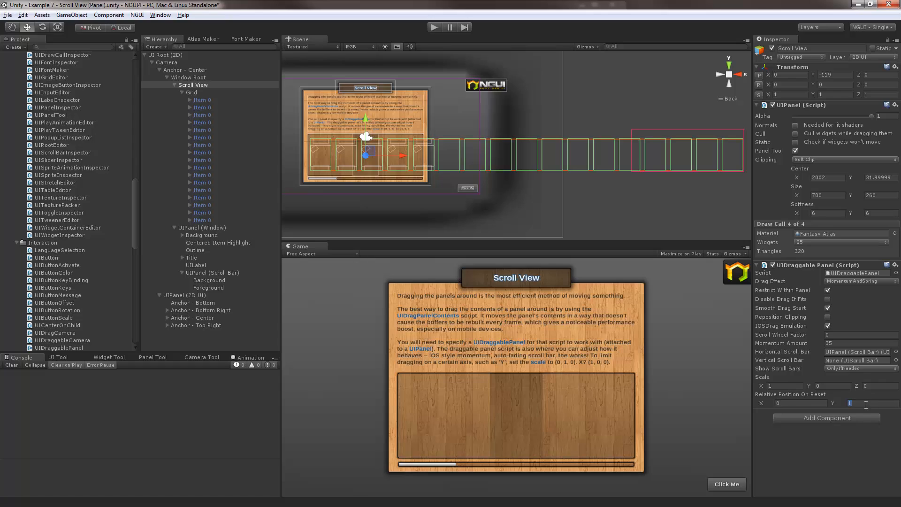
pyautogui.write('0.5')
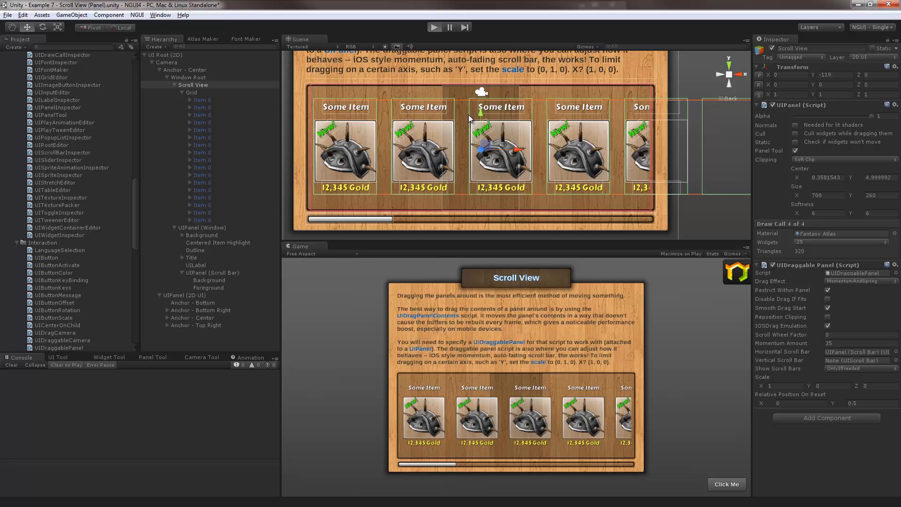
# Step: Enter Play mode and drag the in-game horizontal scroll bar to scroll the items
pyautogui.click(433, 28)
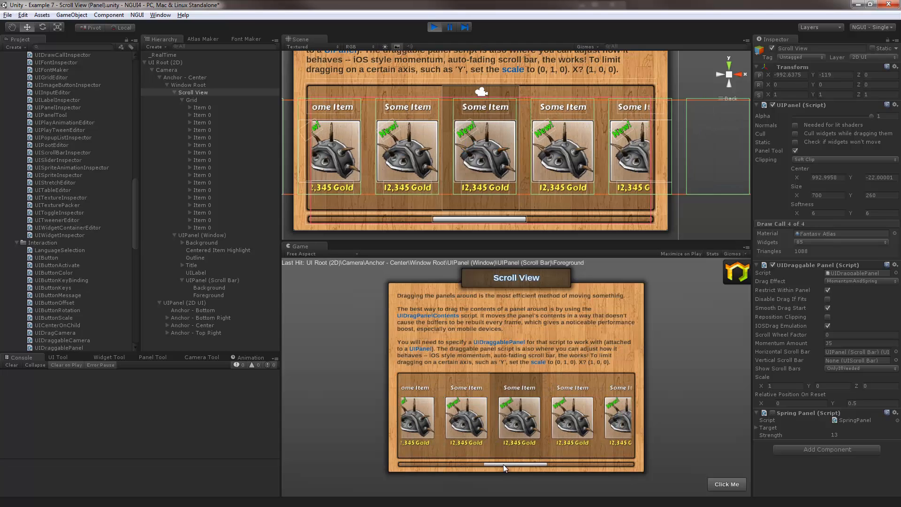
pyautogui.moveTo(504, 464); pyautogui.dragTo(534, 464)
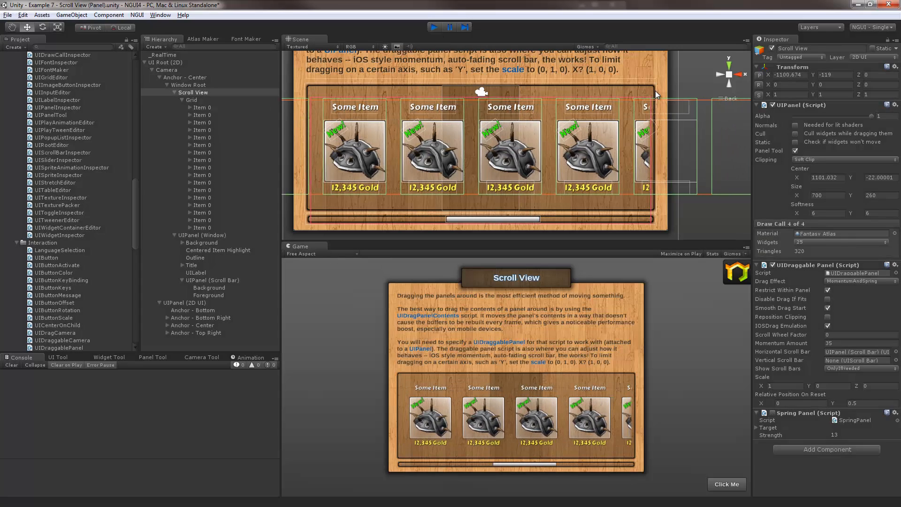